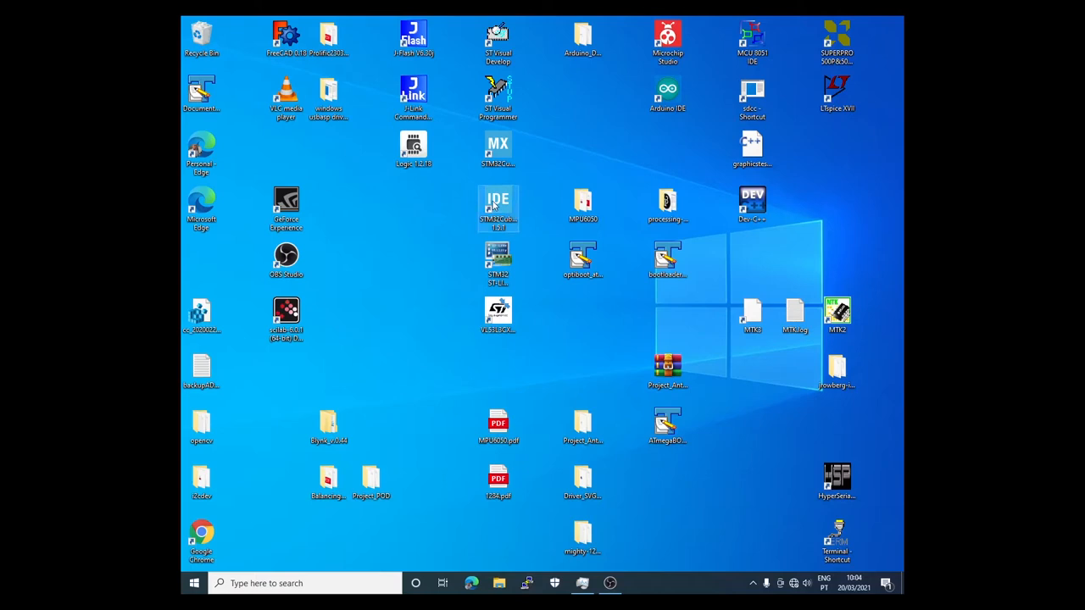
- Launch STM32CubeIDE 1.5.1 from its desktop shortcut
left_click(498, 203)
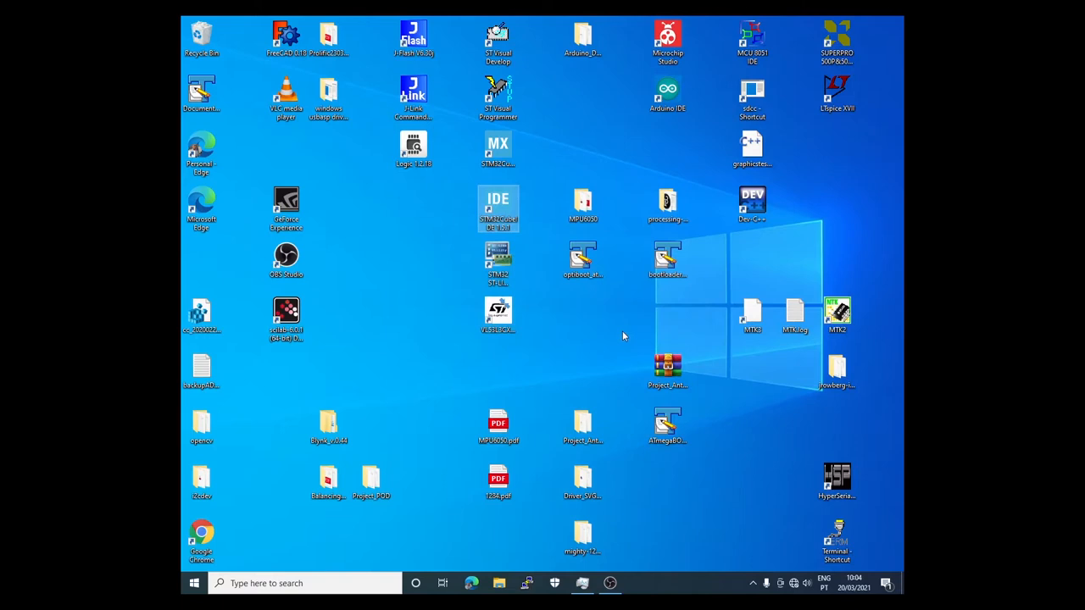
double_click(499, 203)
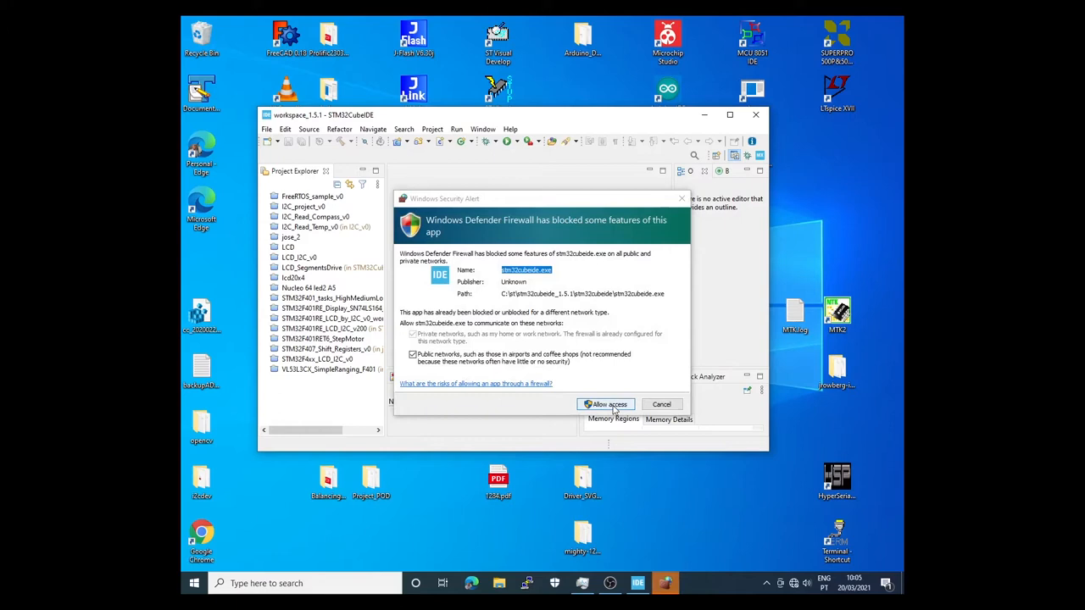
- Allow stm32cubeide.exe through the firewall, apply the firmware updater preferences and dismiss network questions
left_click(267, 129)
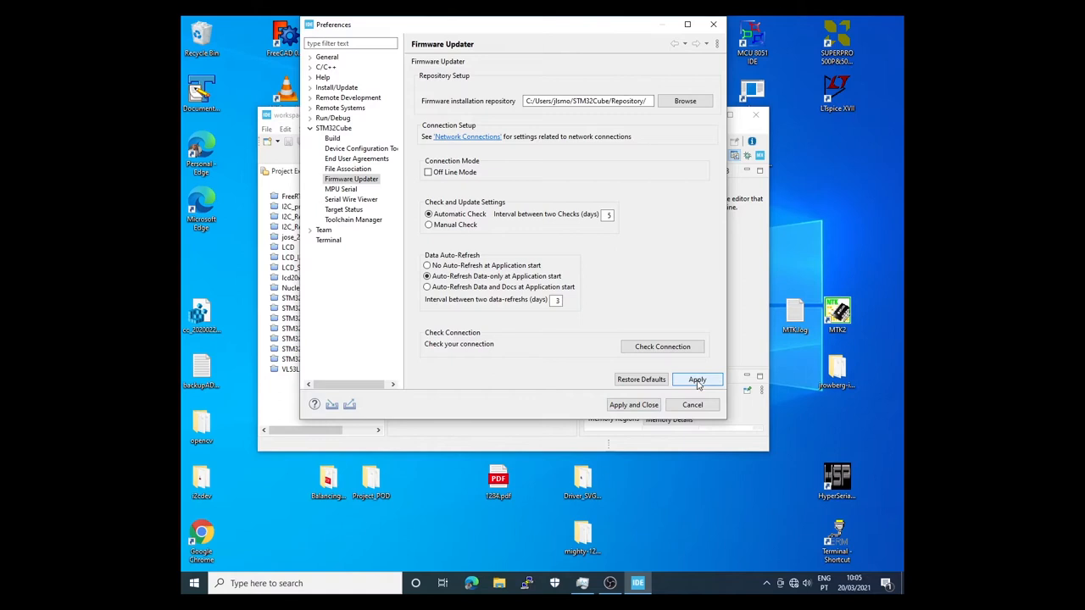
left_click(697, 379)
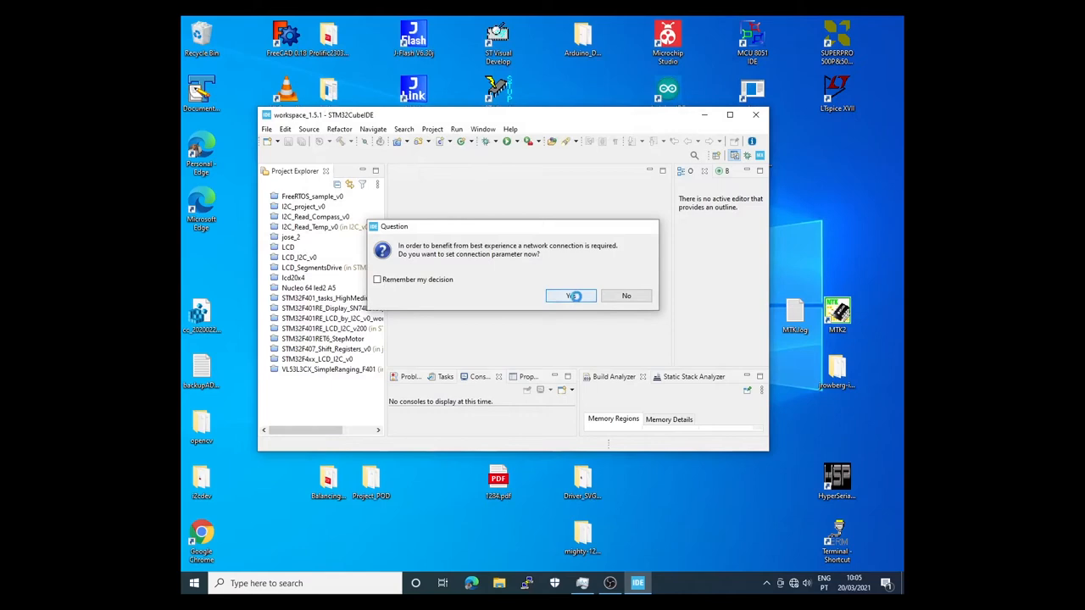
left_click(570, 295)
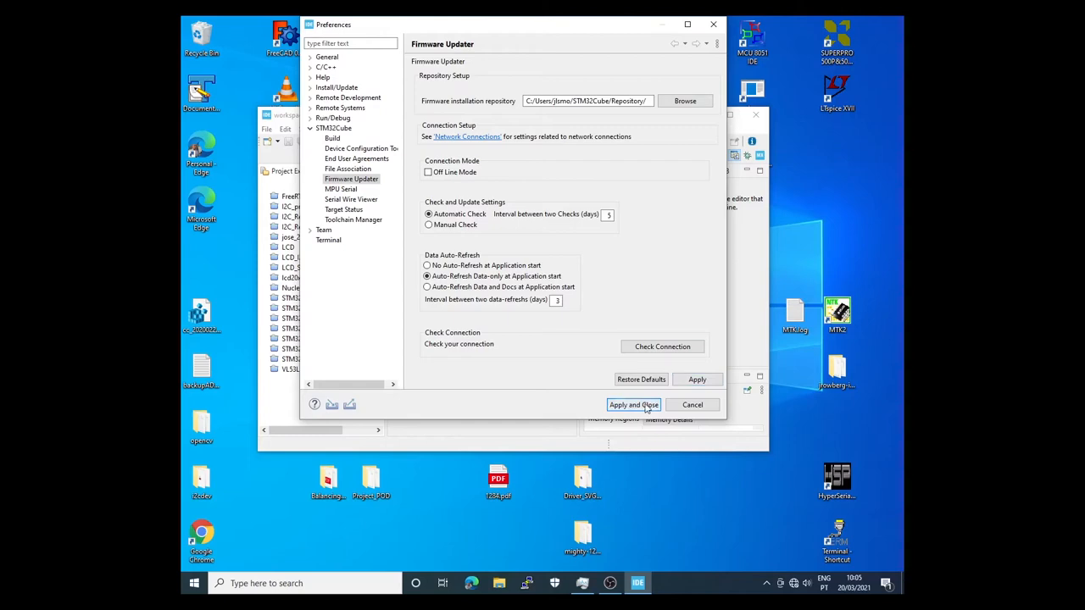
left_click(633, 404)
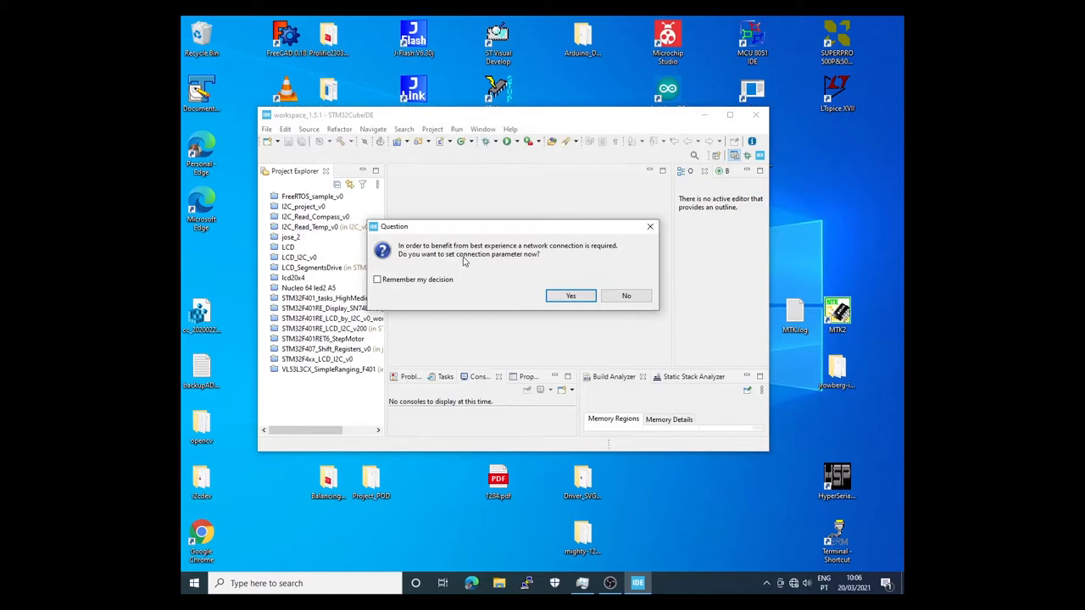
left_click(570, 295)
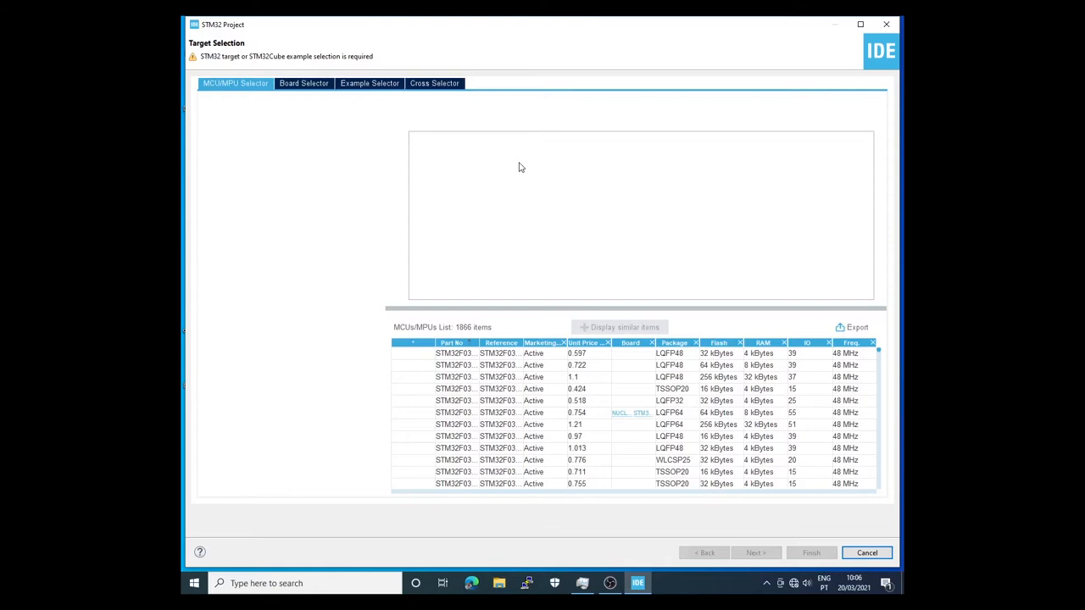
mouse_move(432, 152)
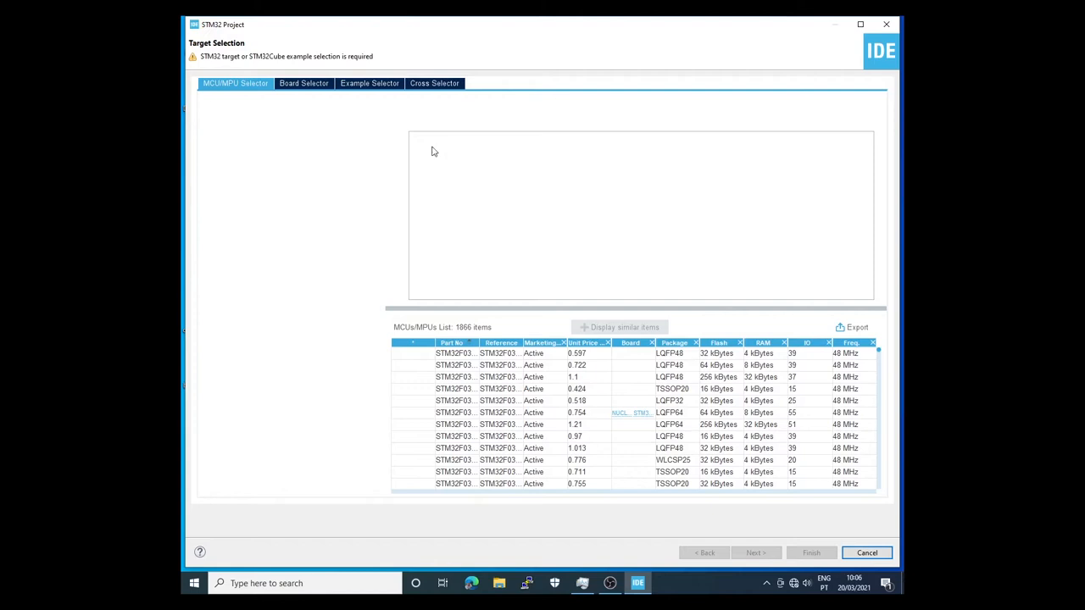
- Filter the MCU selector to STM32F401RE and select the NUCLEO-F401RE board
left_click(235, 83)
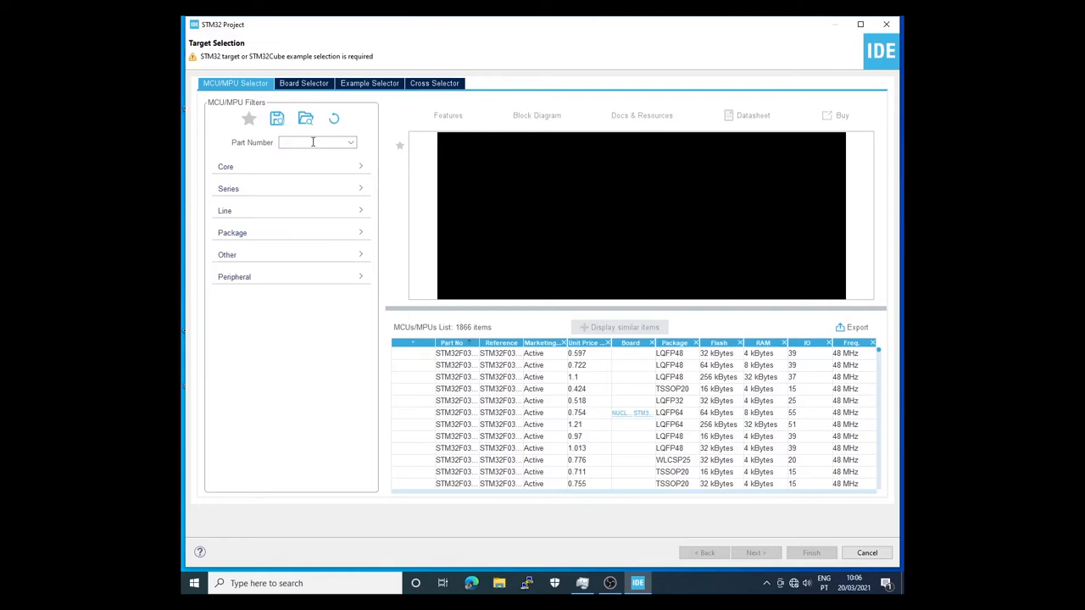
type("STM32F401RE")
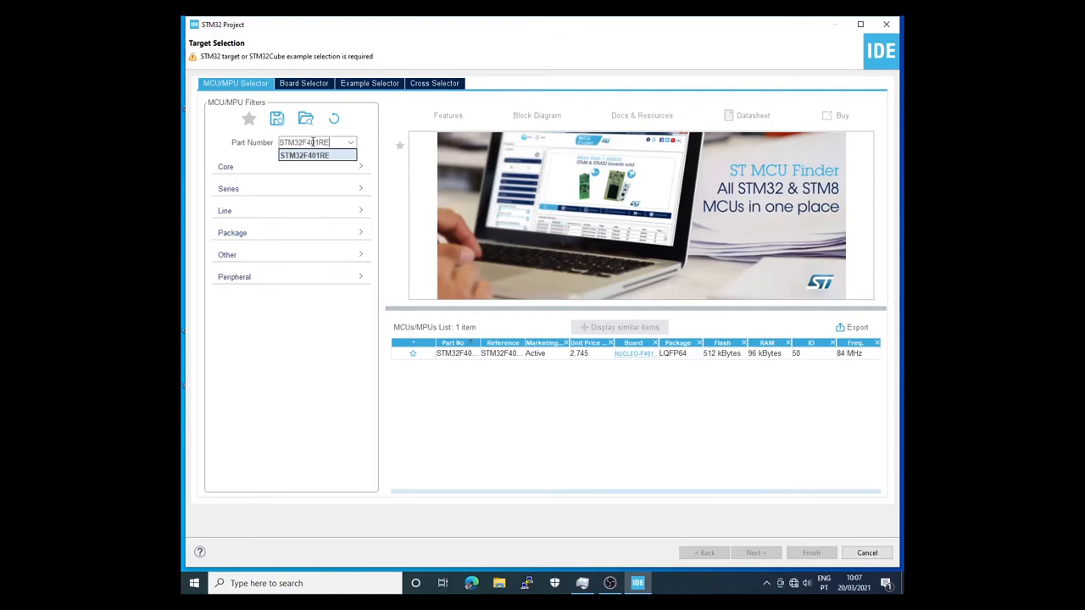
left_click(318, 142)
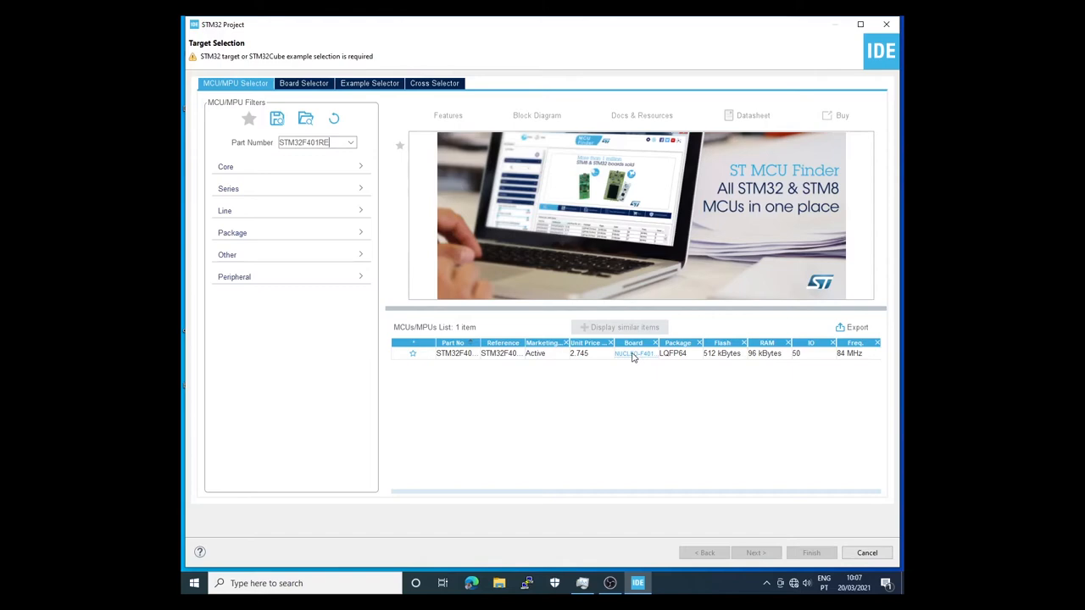
left_click(304, 83)
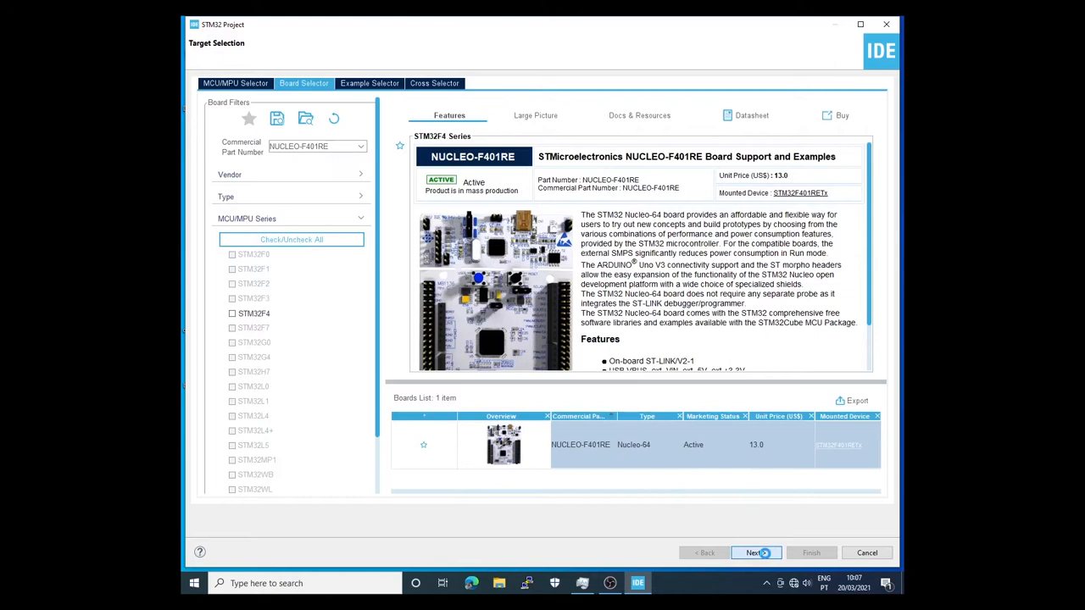
- Name the project STM32F401_Step1 with C/Executable/STM32Cube defaults and finish the wizard
left_click(752, 553)
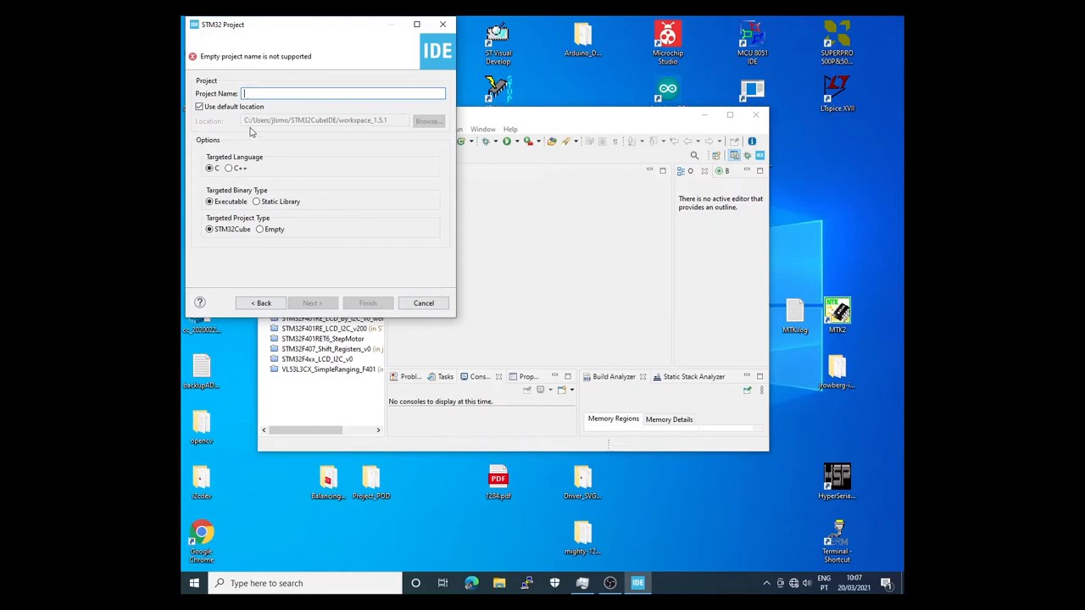
type("S")
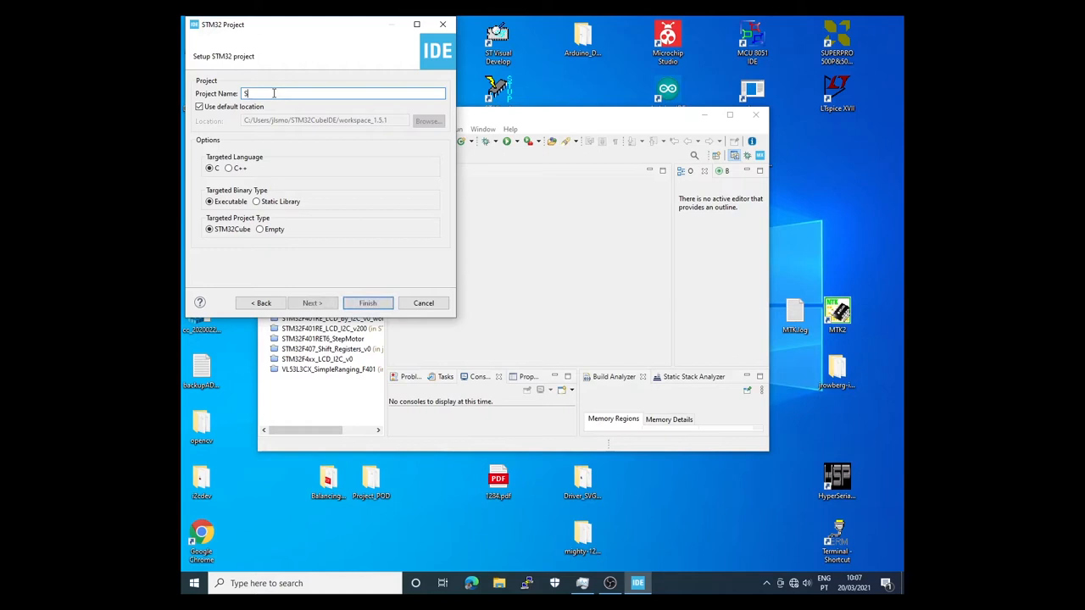
type("STM32F401")
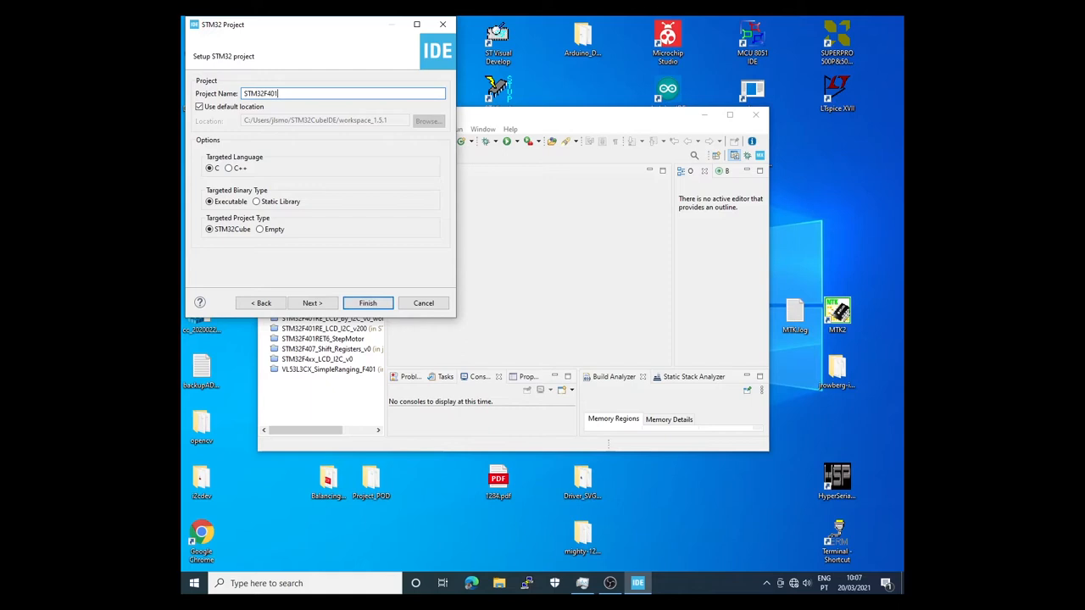
type("_Step1")
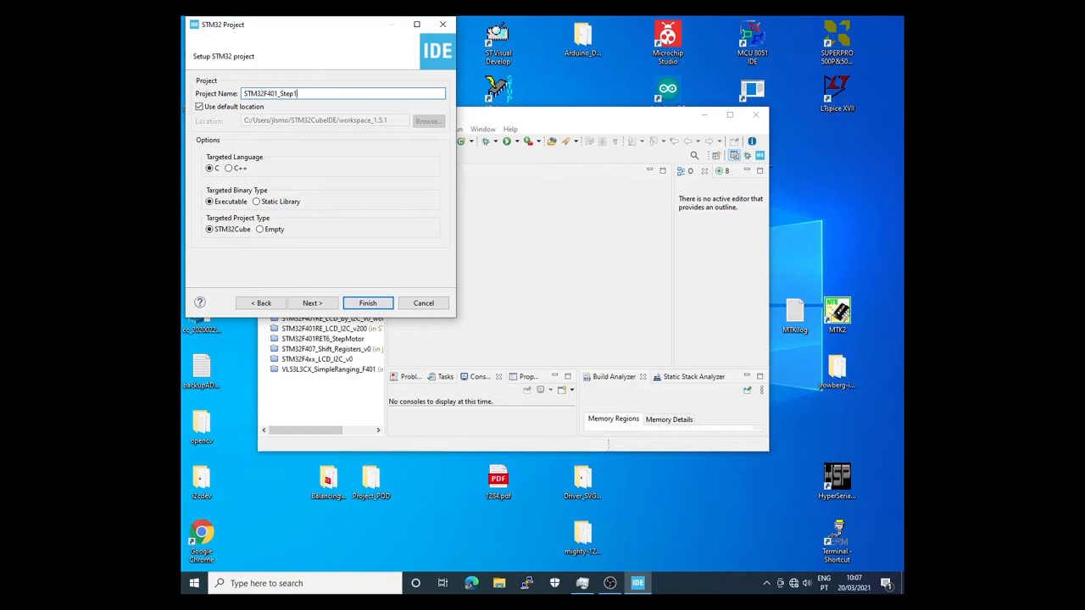
left_click(367, 302)
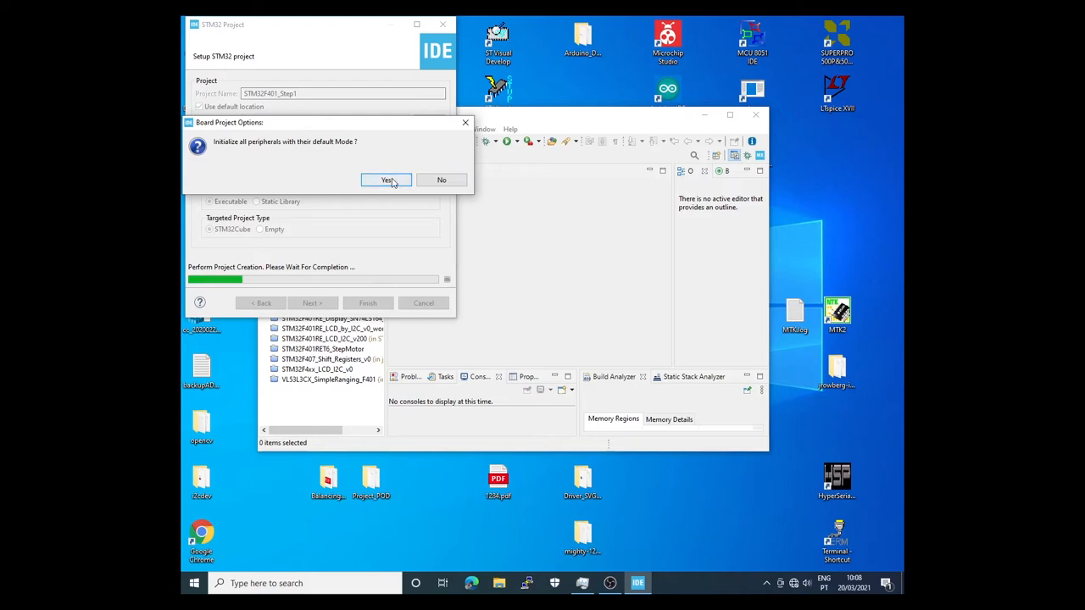
- Accept default peripheral initialization and dismiss the network question to reach the STM32F401RETx pinout
left_click(387, 180)
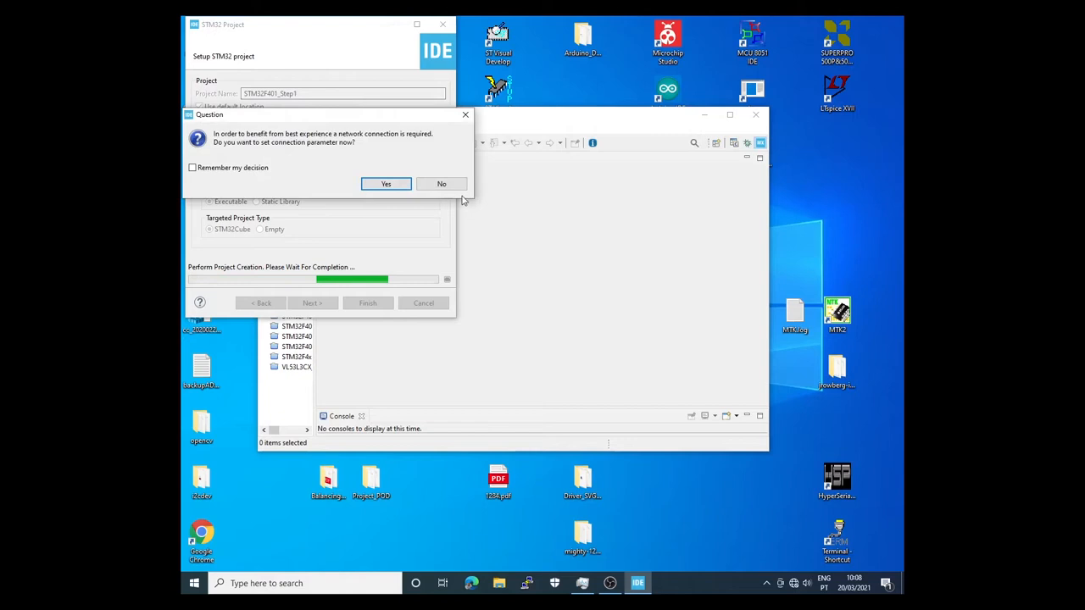
left_click(442, 184)
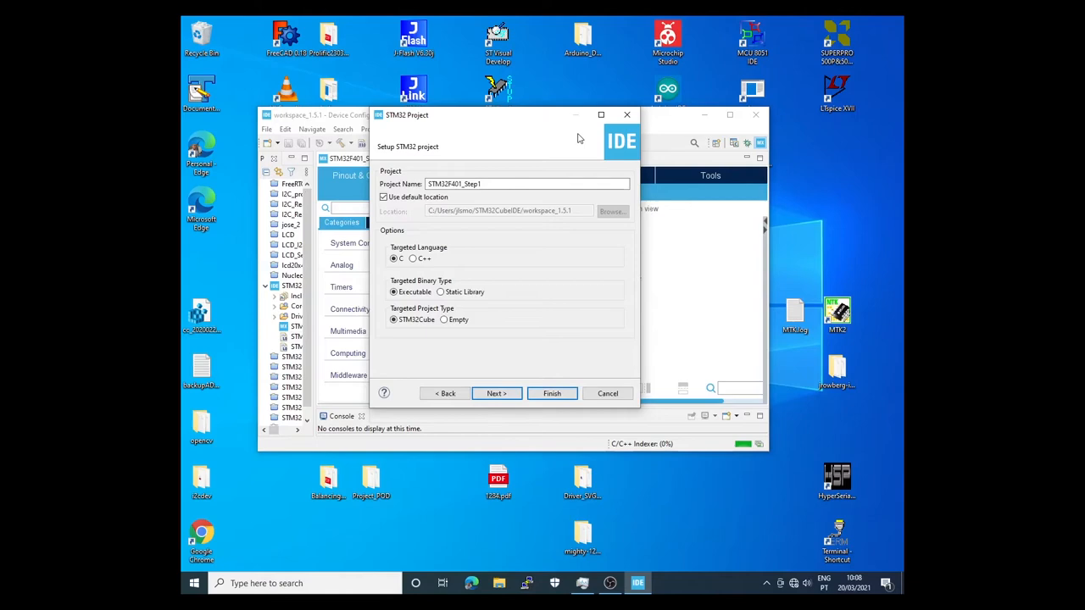
left_click(551, 393)
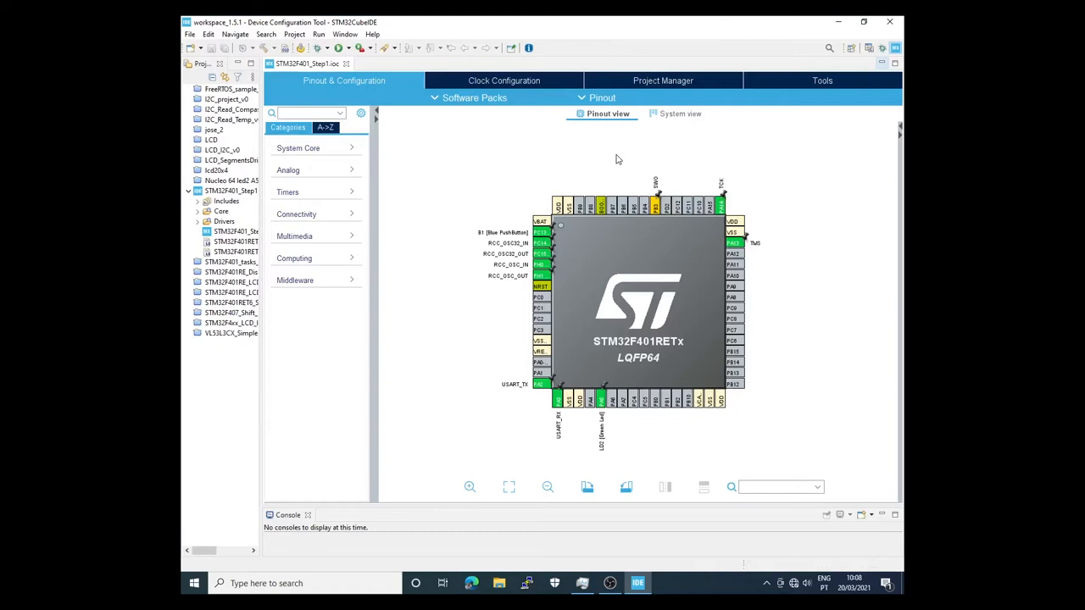
mouse_move(640, 280)
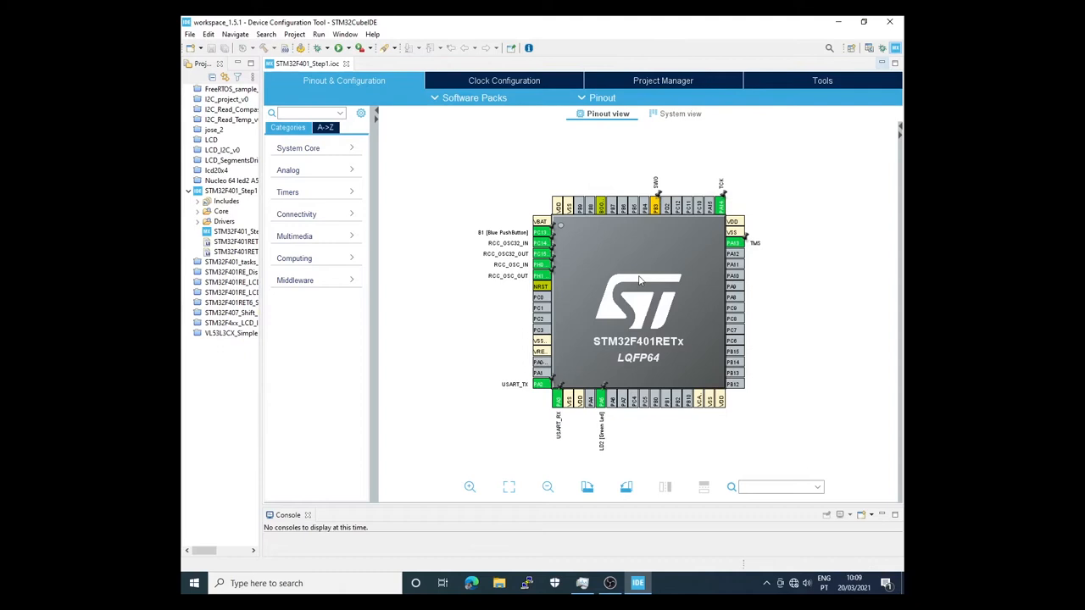
mouse_move(663, 312)
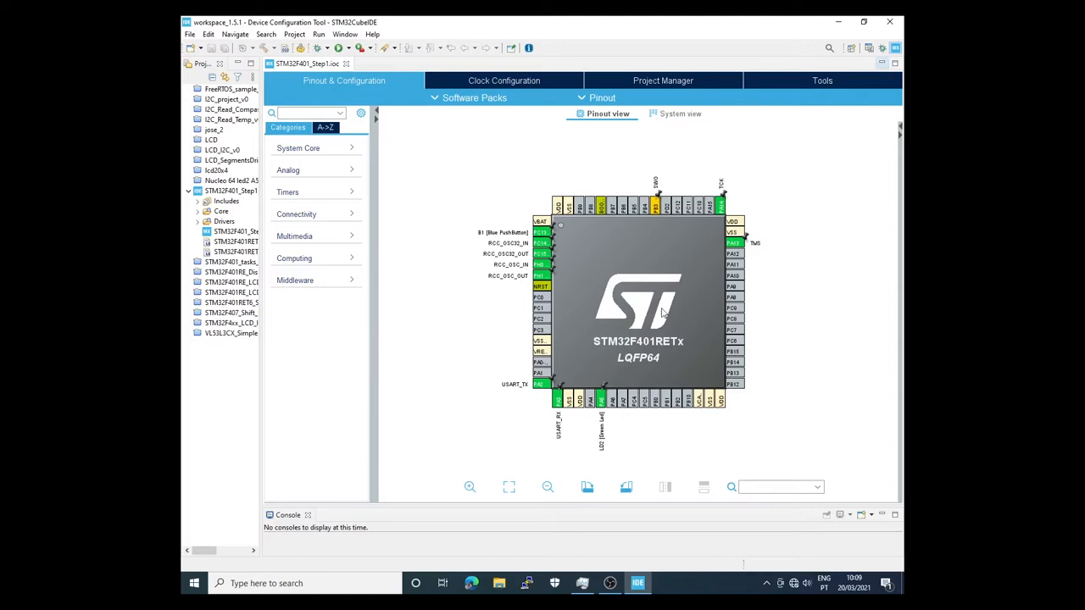
mouse_move(620, 258)
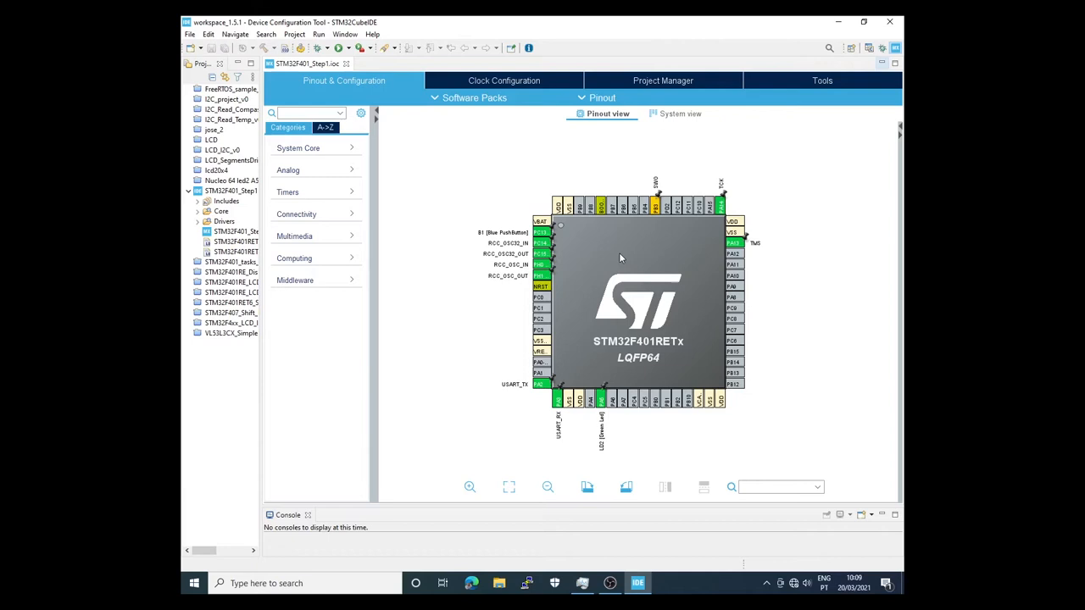
mouse_move(542, 237)
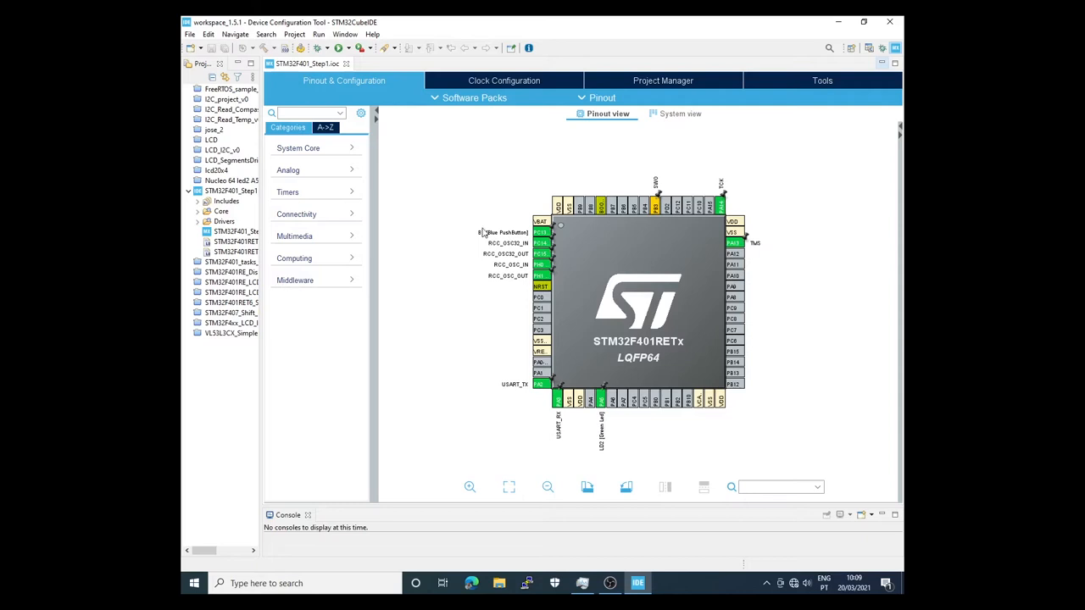
mouse_move(558, 232)
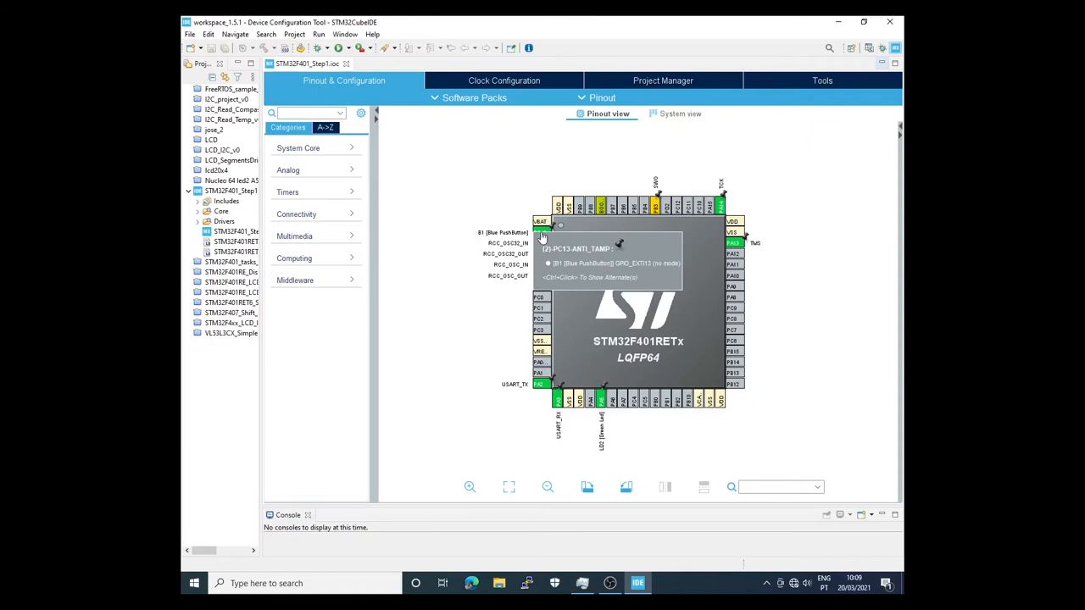
mouse_move(541, 252)
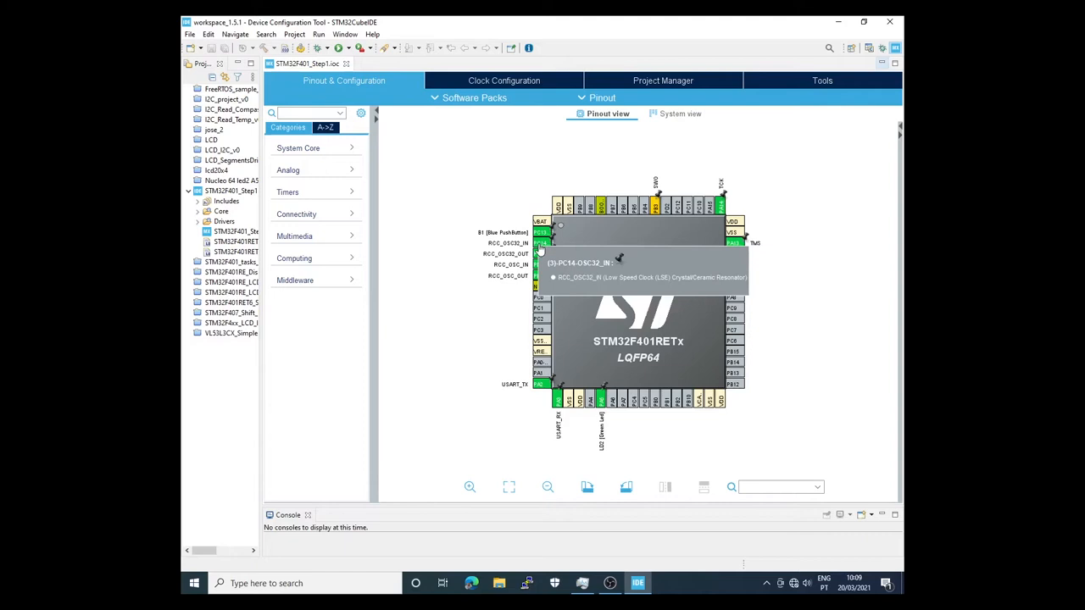
mouse_move(540, 276)
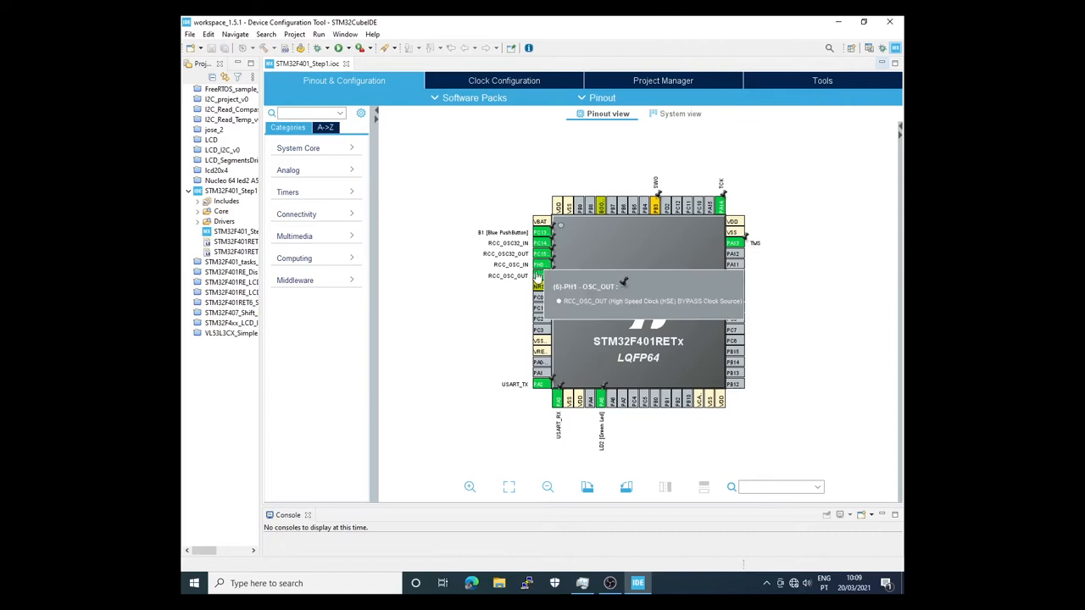
mouse_move(606, 415)
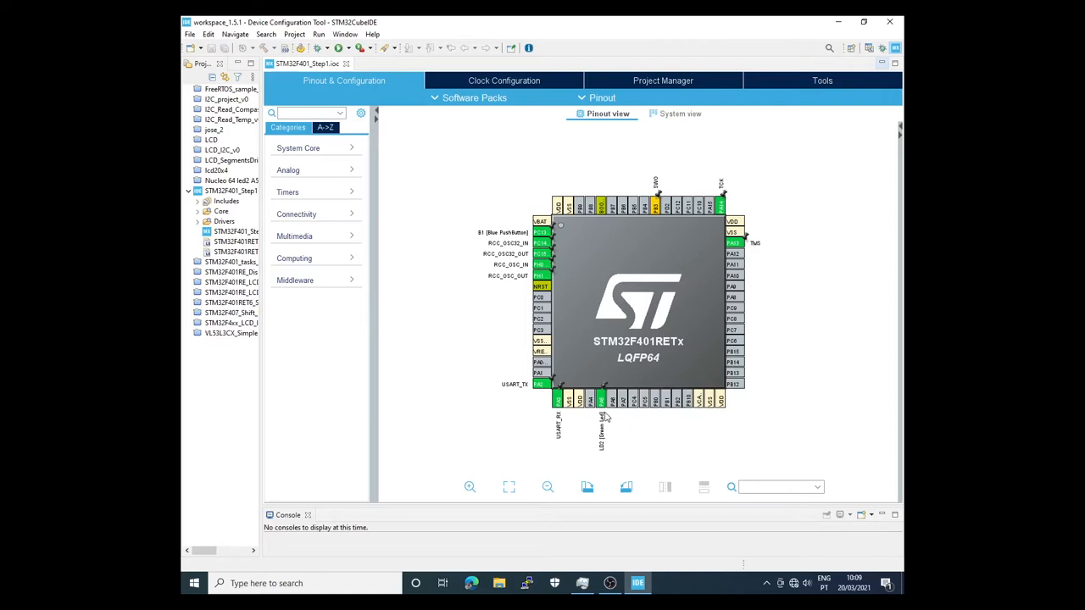
mouse_move(602, 454)
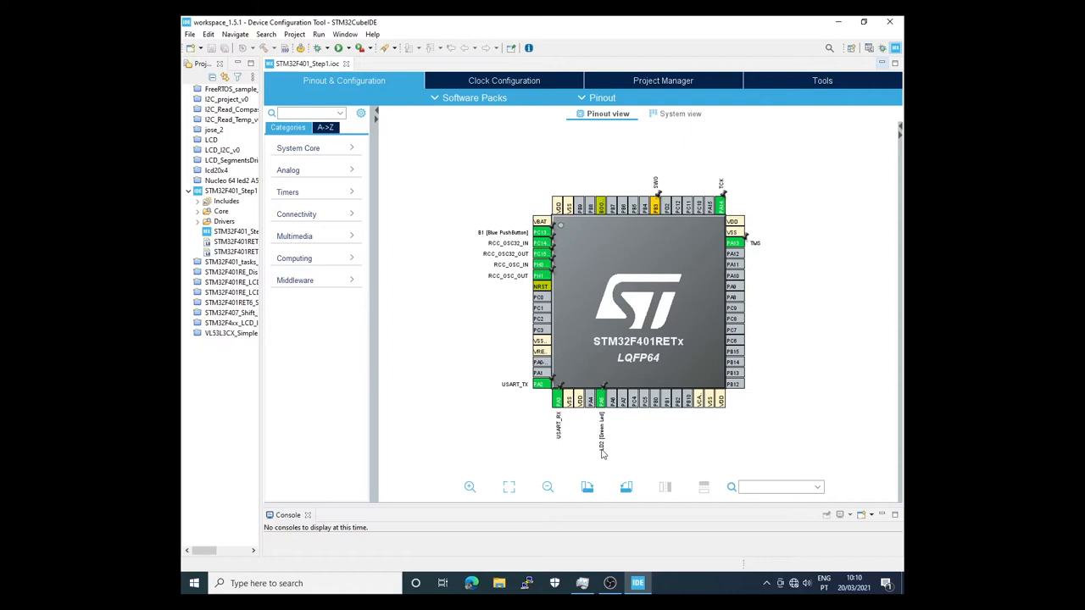
mouse_move(729, 231)
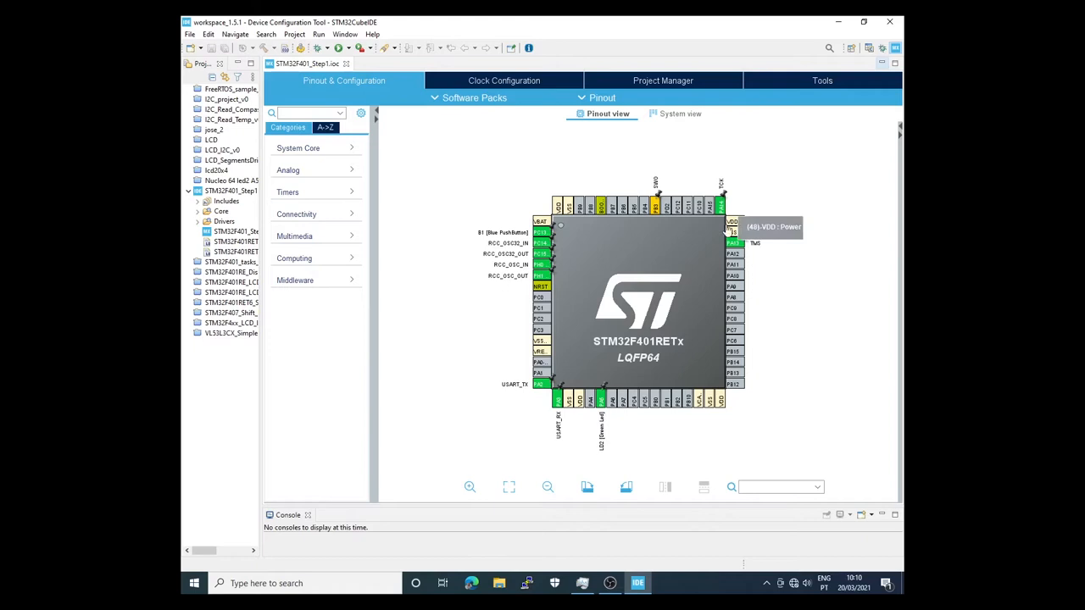
mouse_move(722, 205)
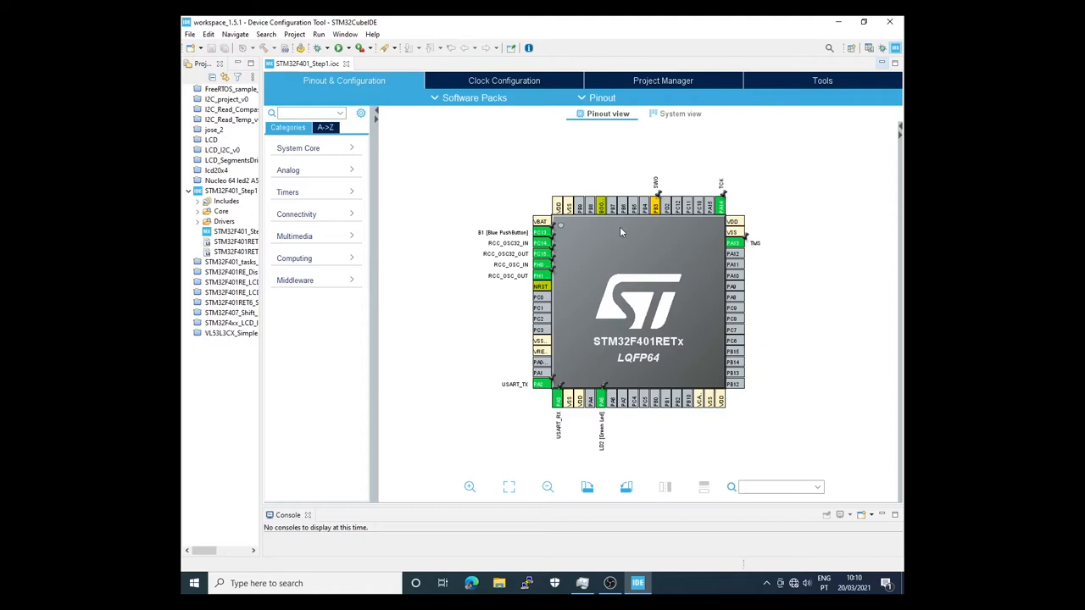
mouse_move(649, 253)
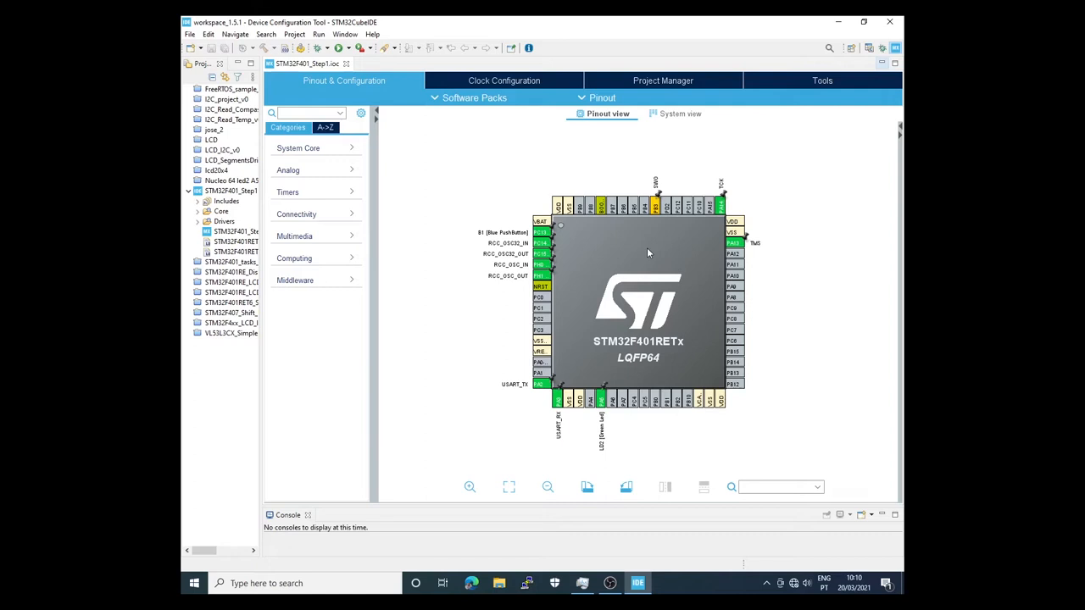
mouse_move(681, 269)
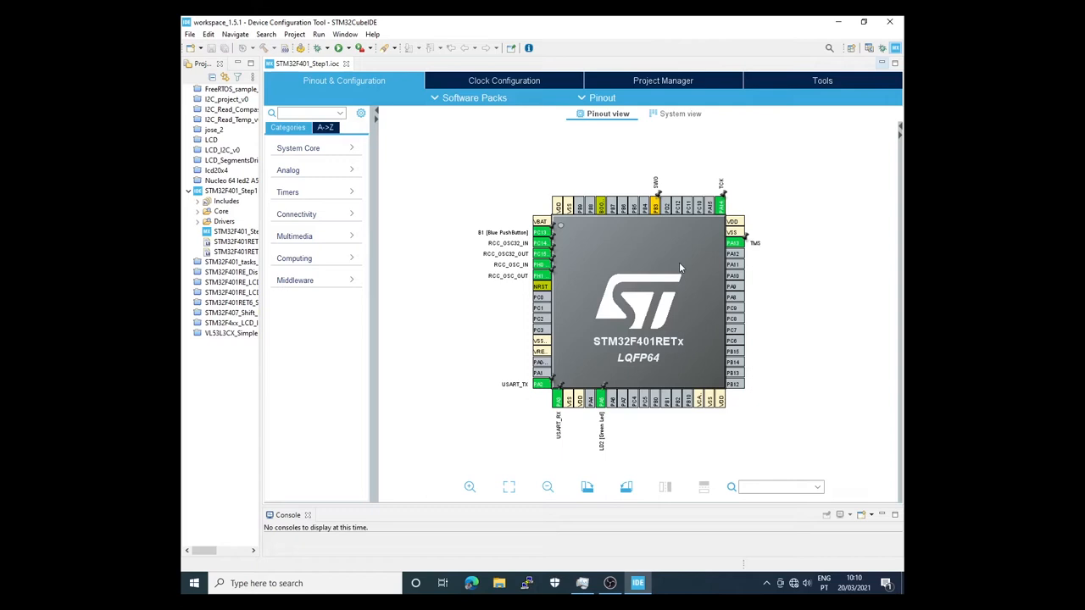
mouse_move(617, 248)
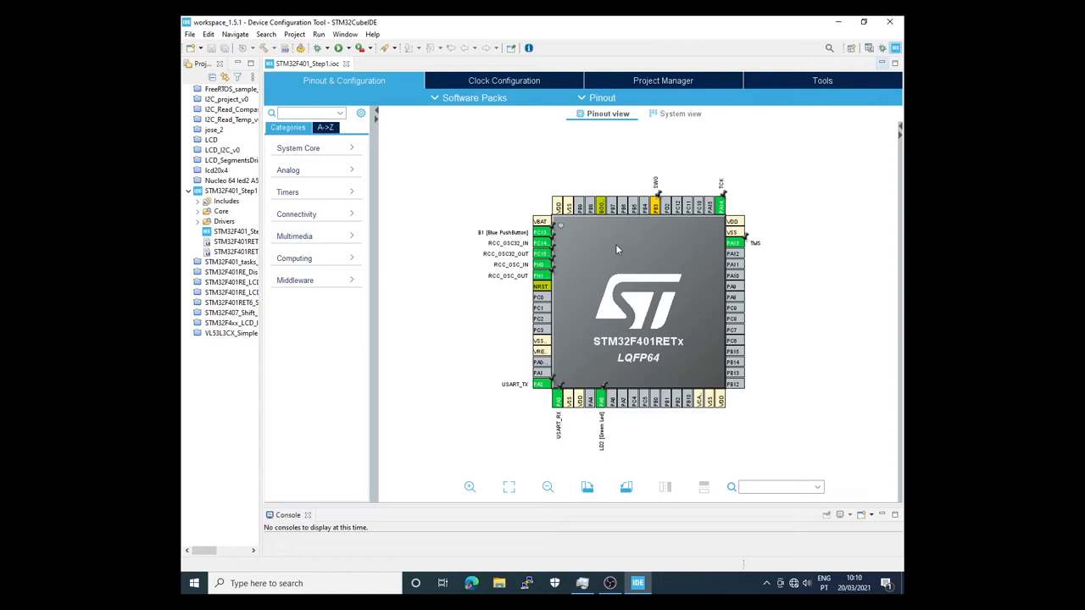
mouse_move(731, 329)
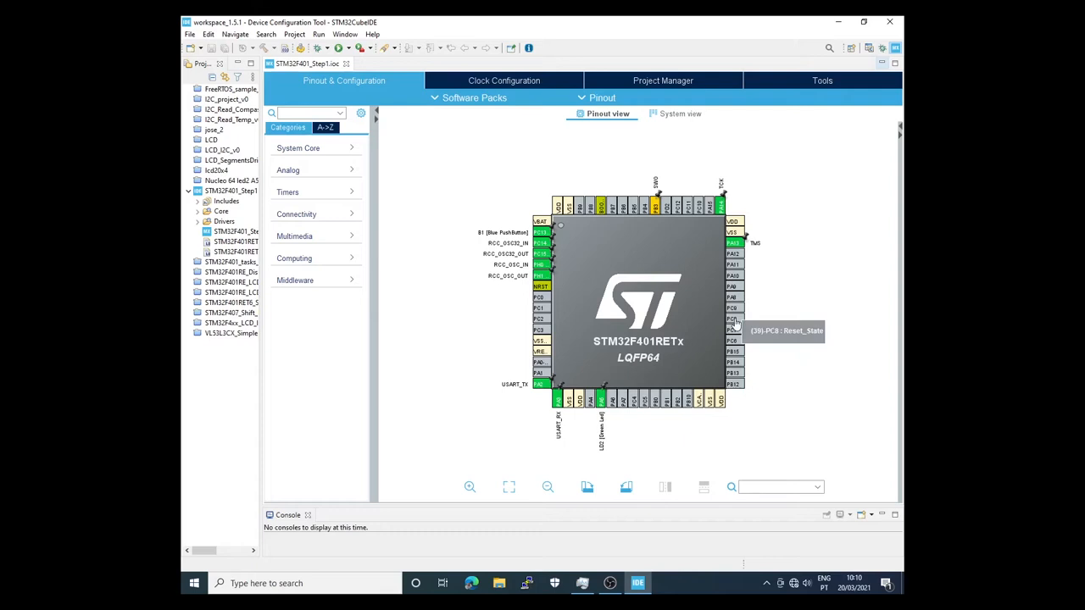
- Open pin PC8's function options, then close the PA10 menu without changes
left_click(732, 319)
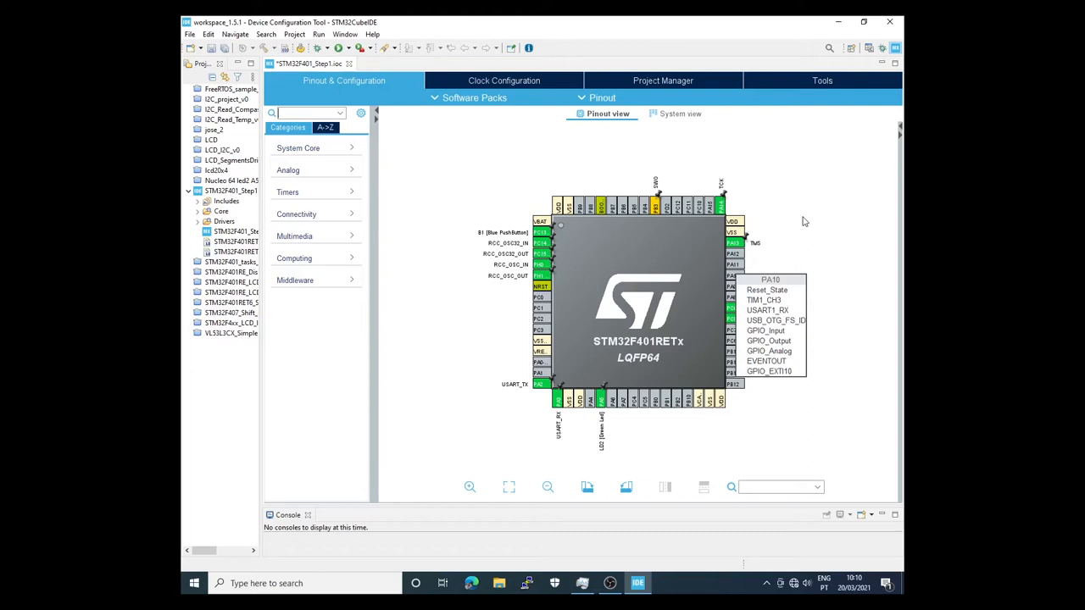
left_click(700, 201)
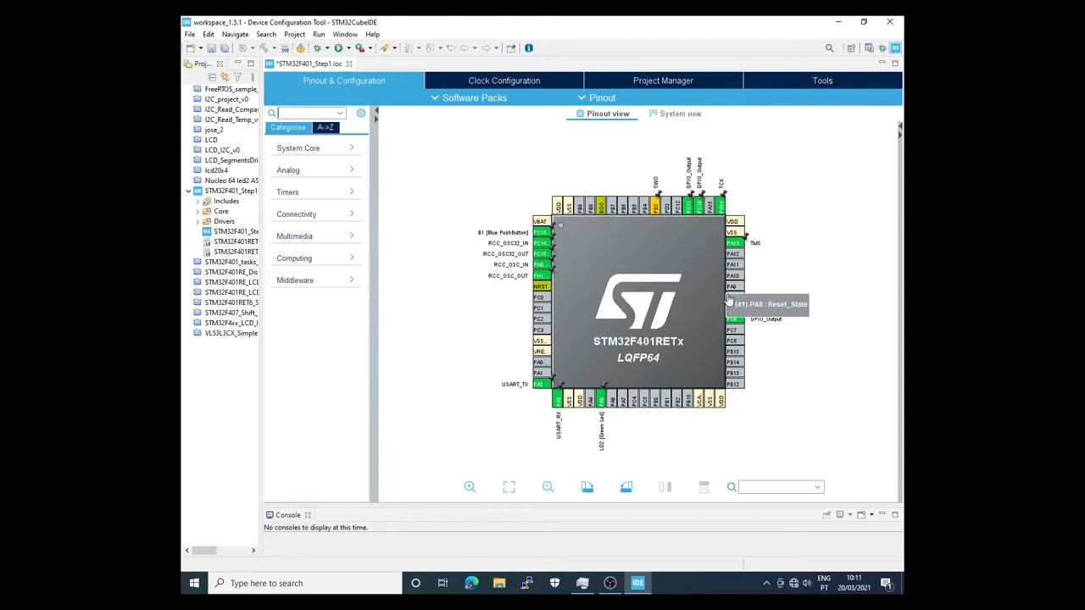
mouse_move(652, 451)
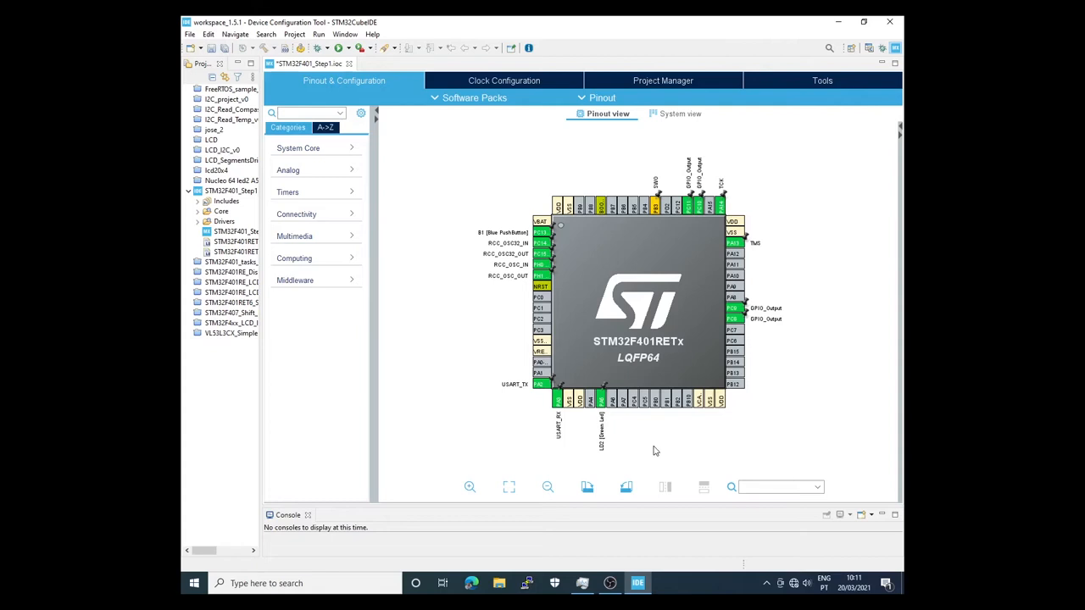
- Set PC0 to GPIO_Output and start setting the next left-side pin as output
left_click(540, 296)
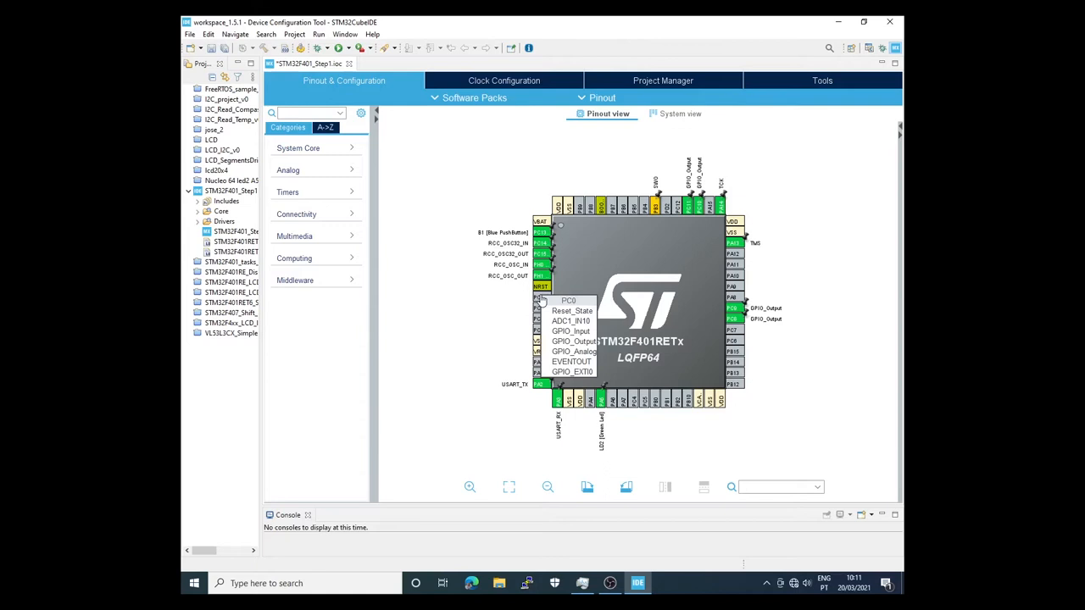
left_click(575, 340)
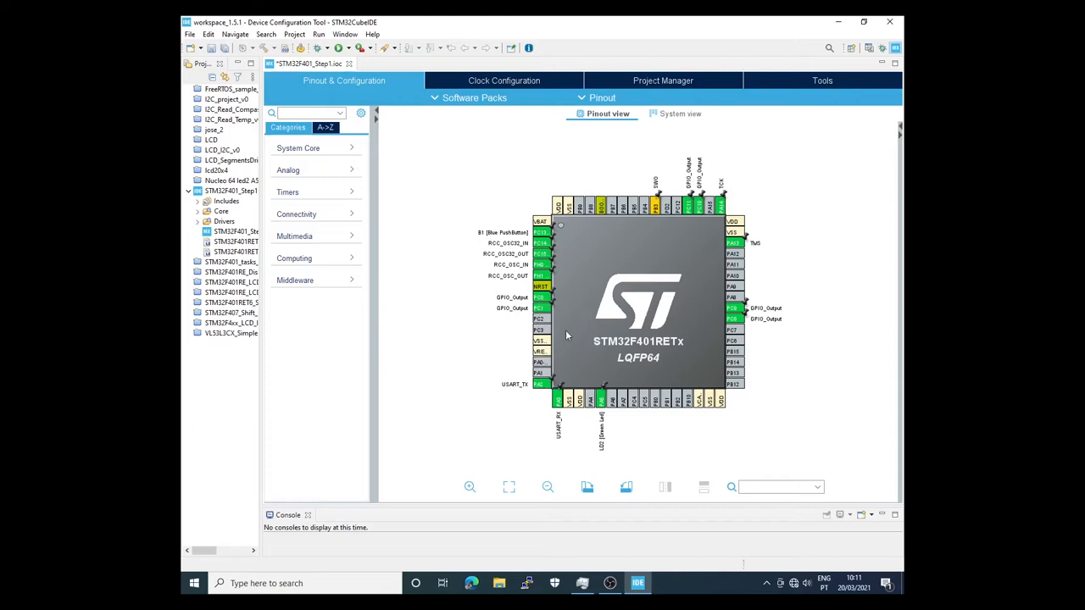
left_click(540, 330)
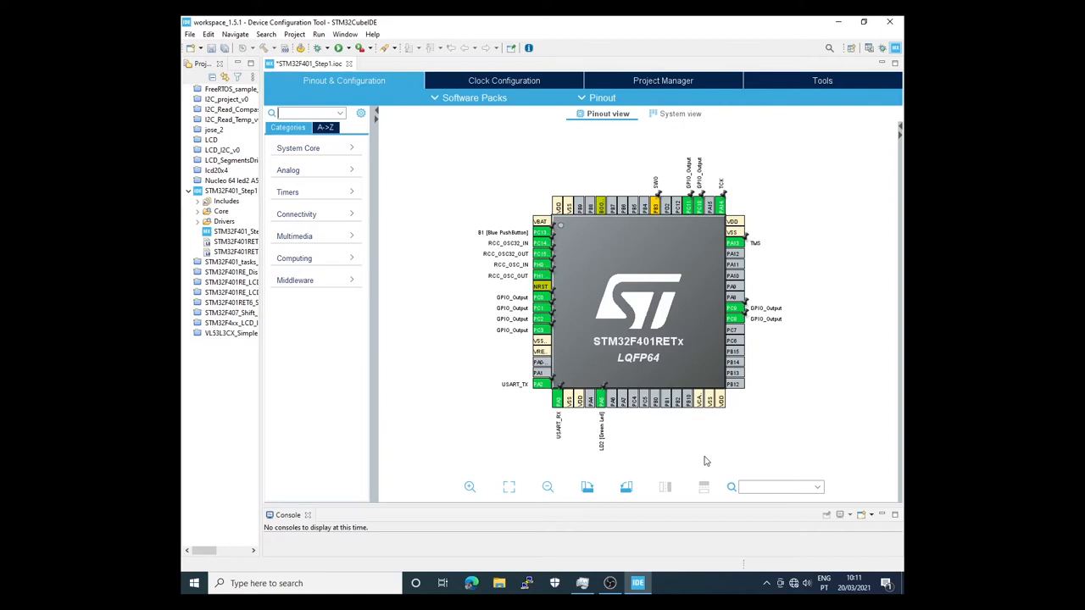
mouse_move(538, 383)
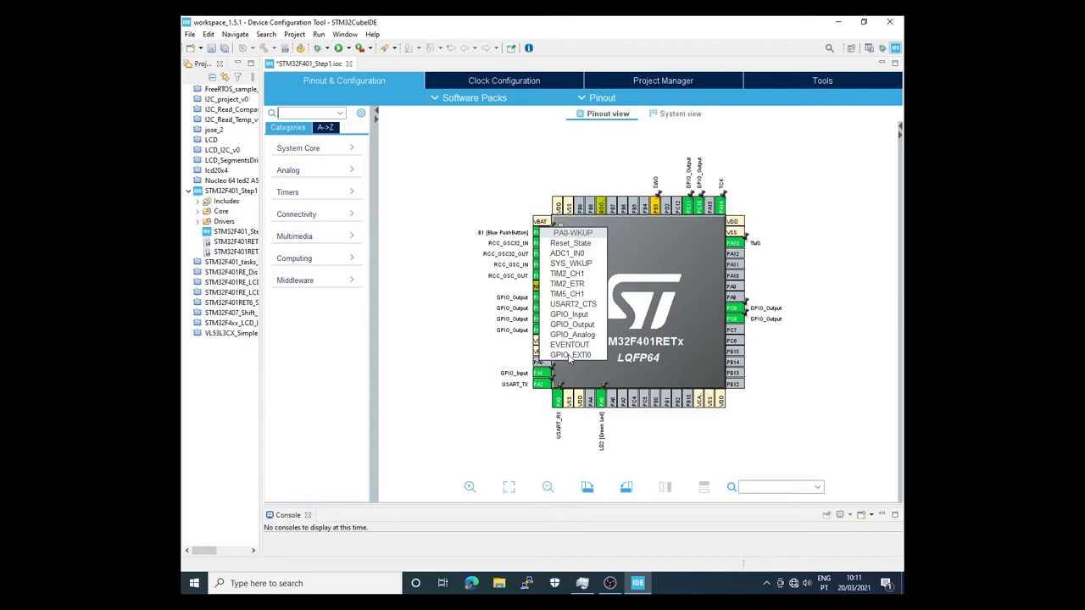
- Set PA0 to GPIO_EXTI0 and show the GPIO configuration table
left_click(571, 354)
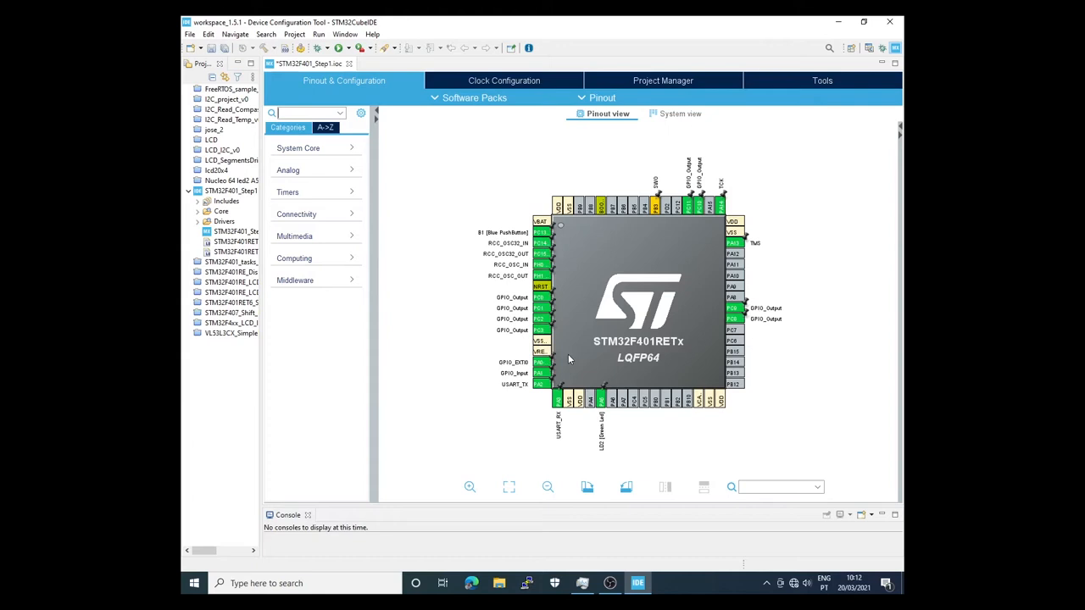
mouse_move(542, 234)
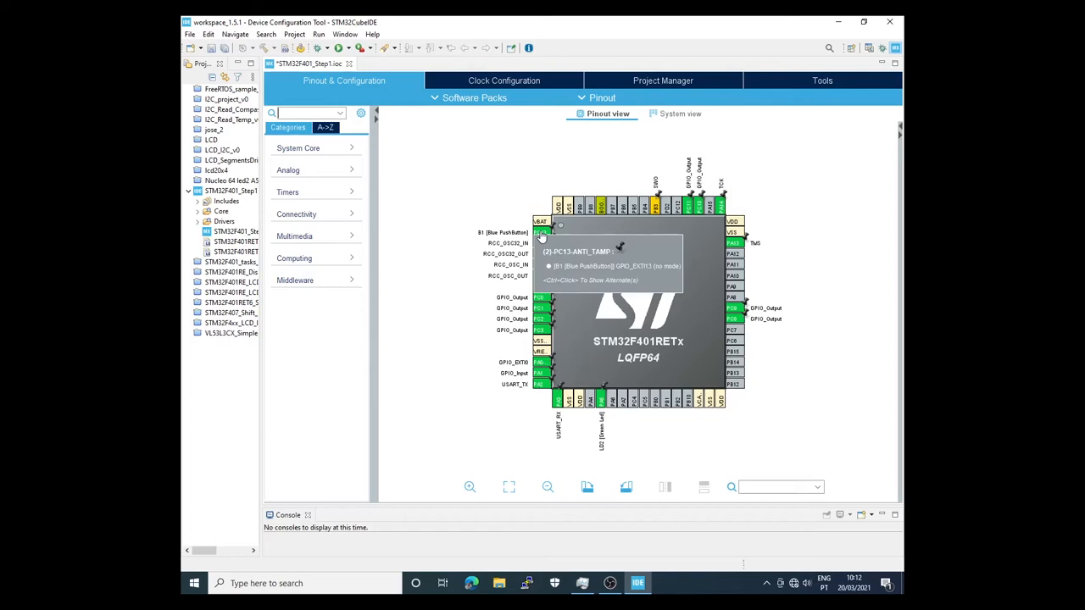
left_click(540, 233)
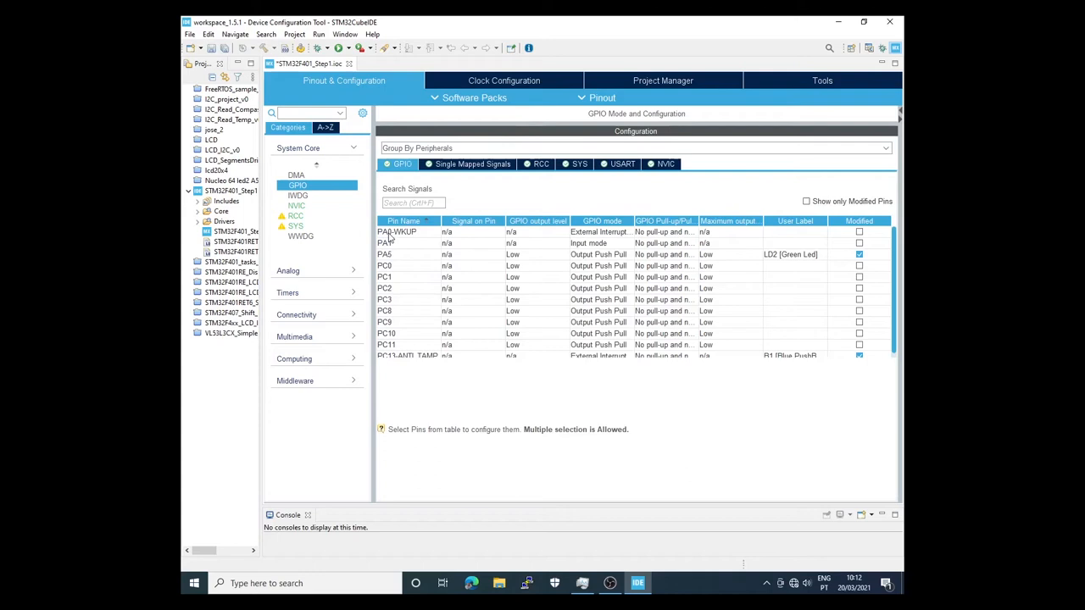
left_click(397, 231)
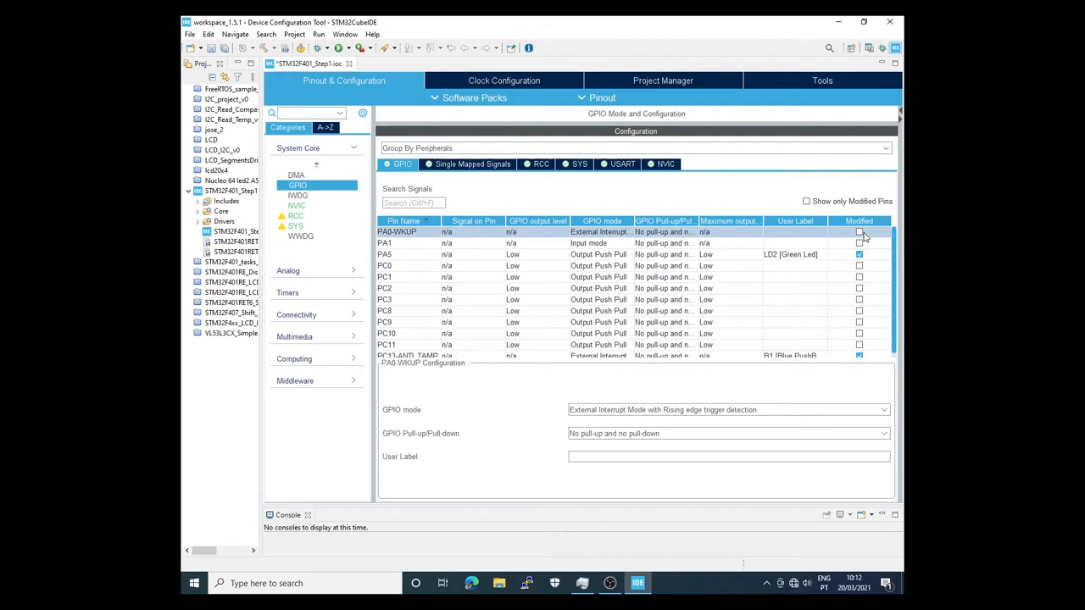
left_click(885, 433)
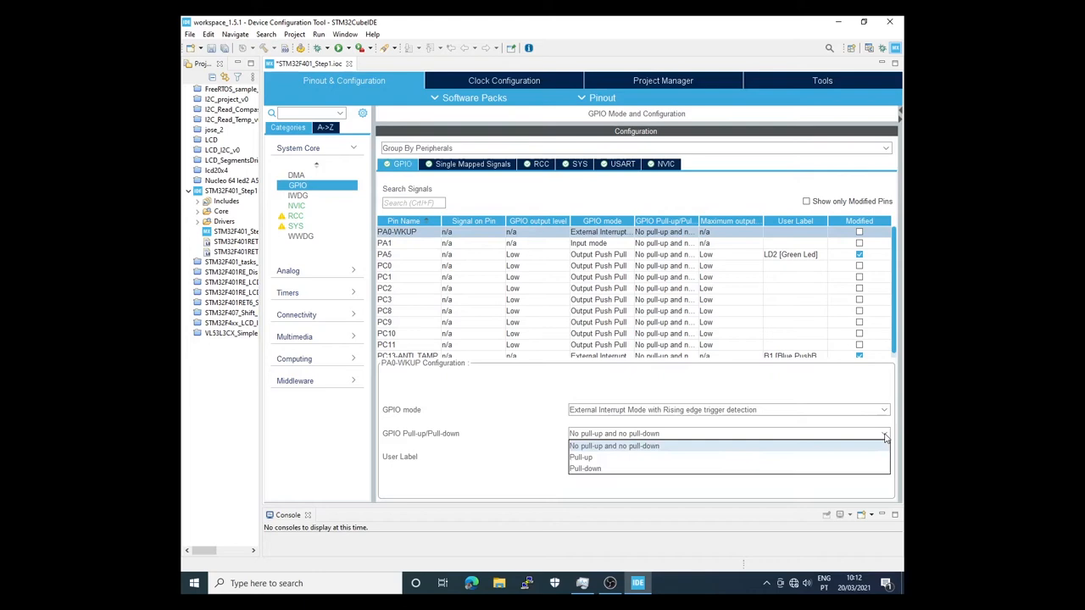
left_click(582, 457)
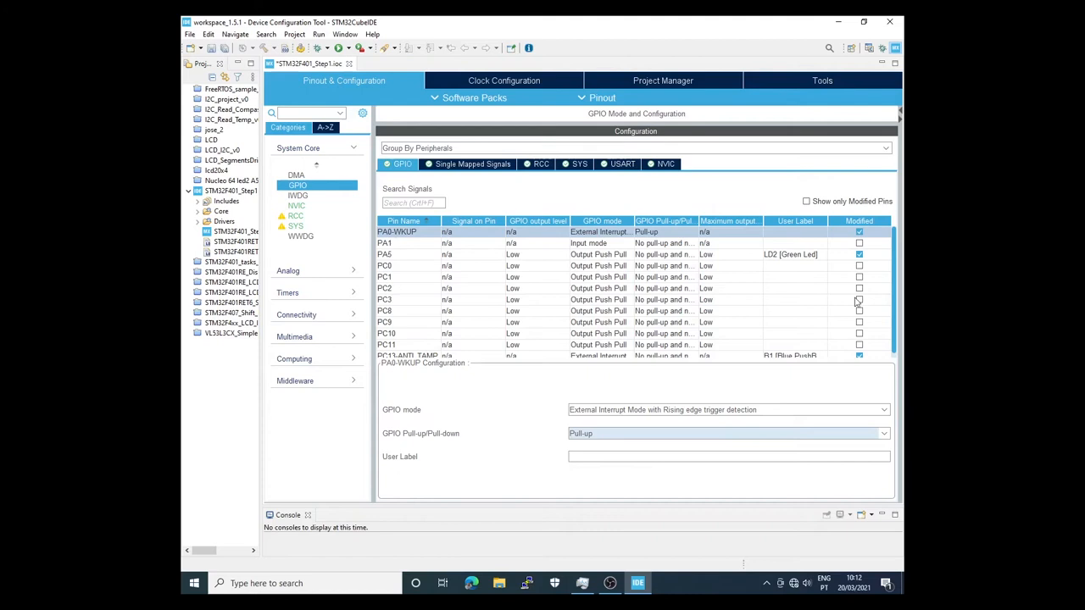
scroll("down", 3)
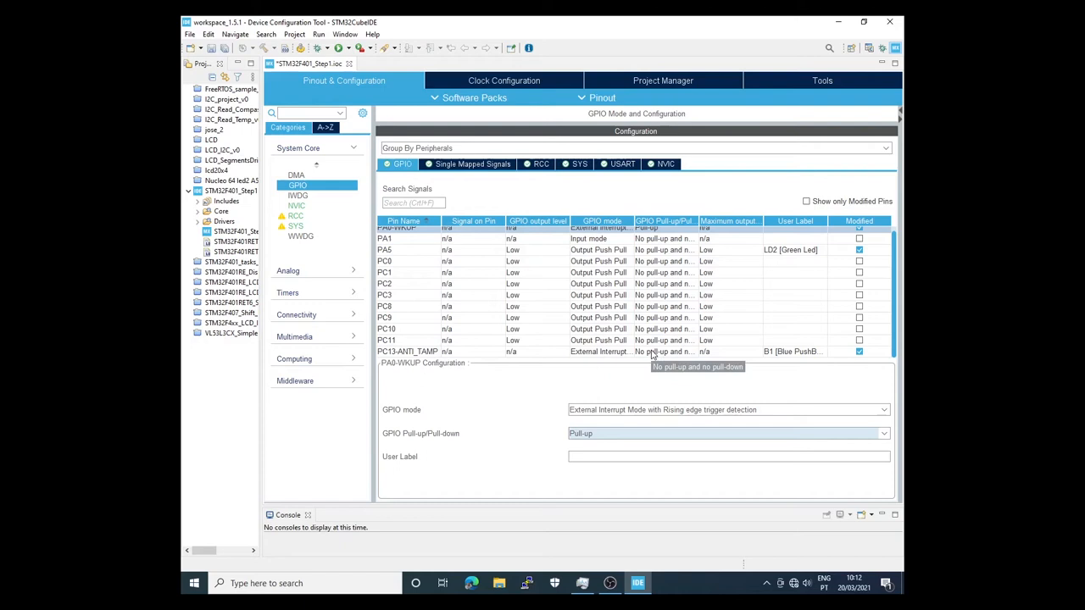
left_click(407, 351)
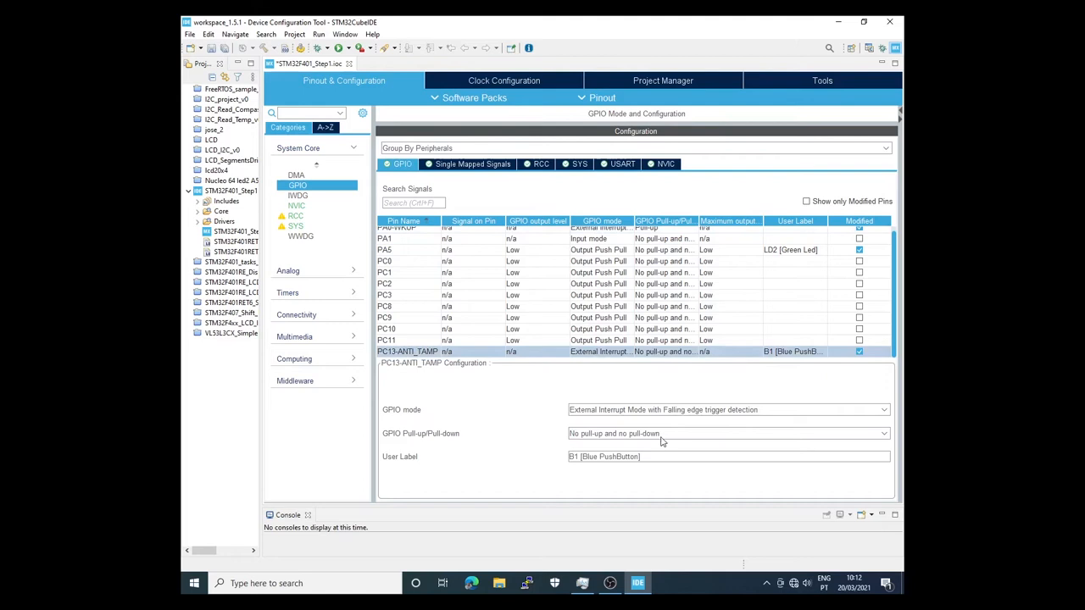
scroll("up", 3)
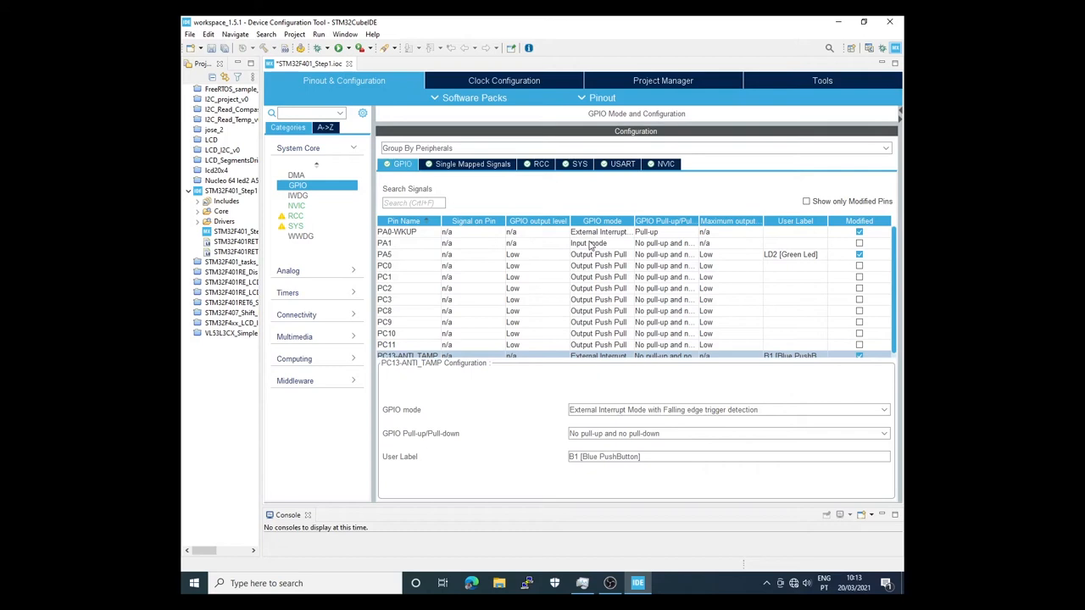
mouse_move(623, 208)
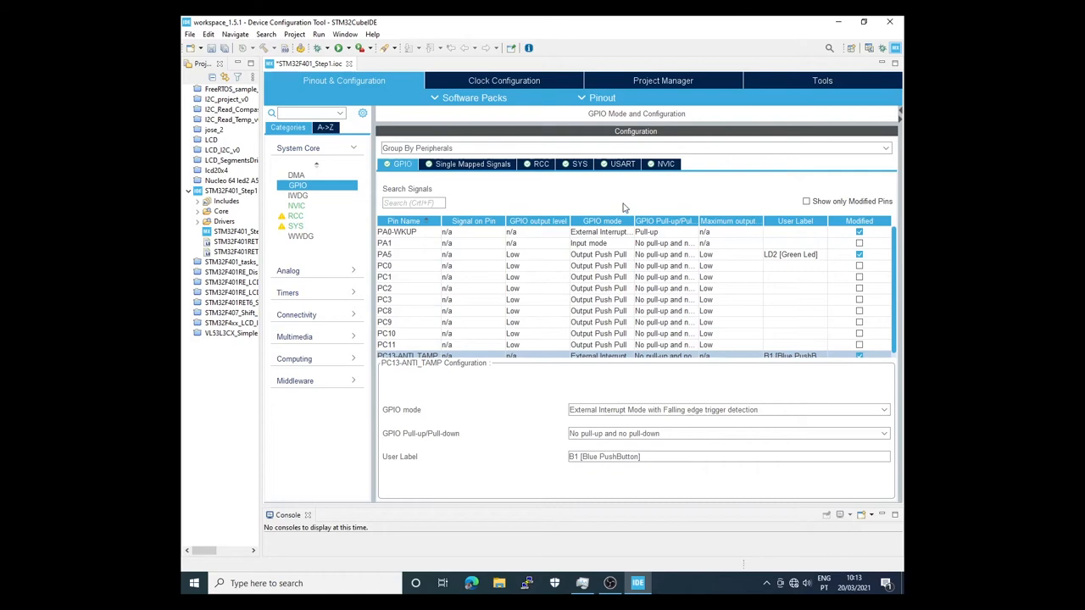
mouse_move(642, 254)
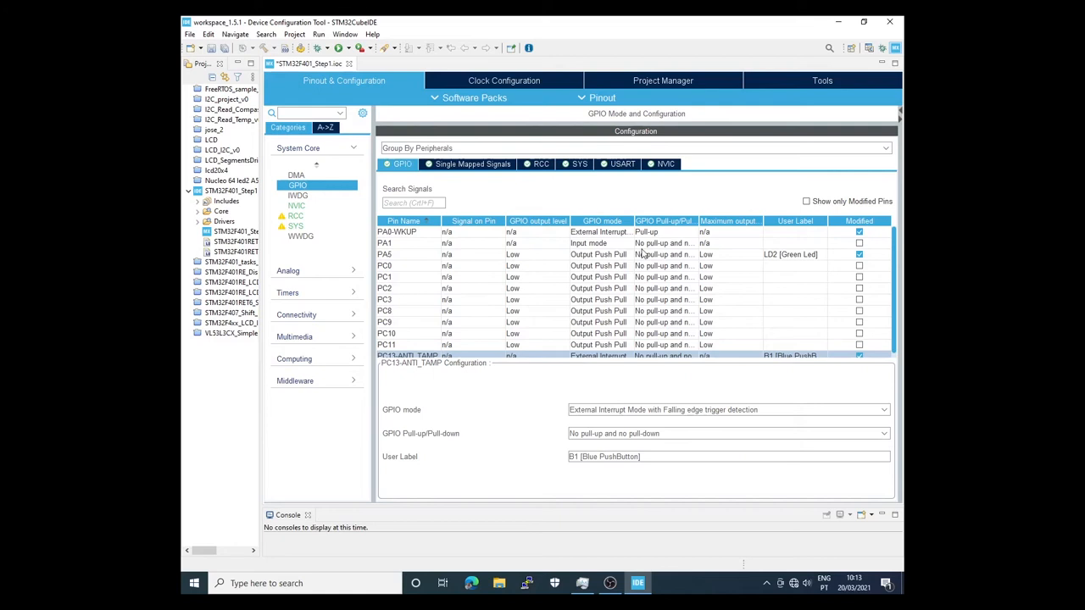
mouse_move(517, 201)
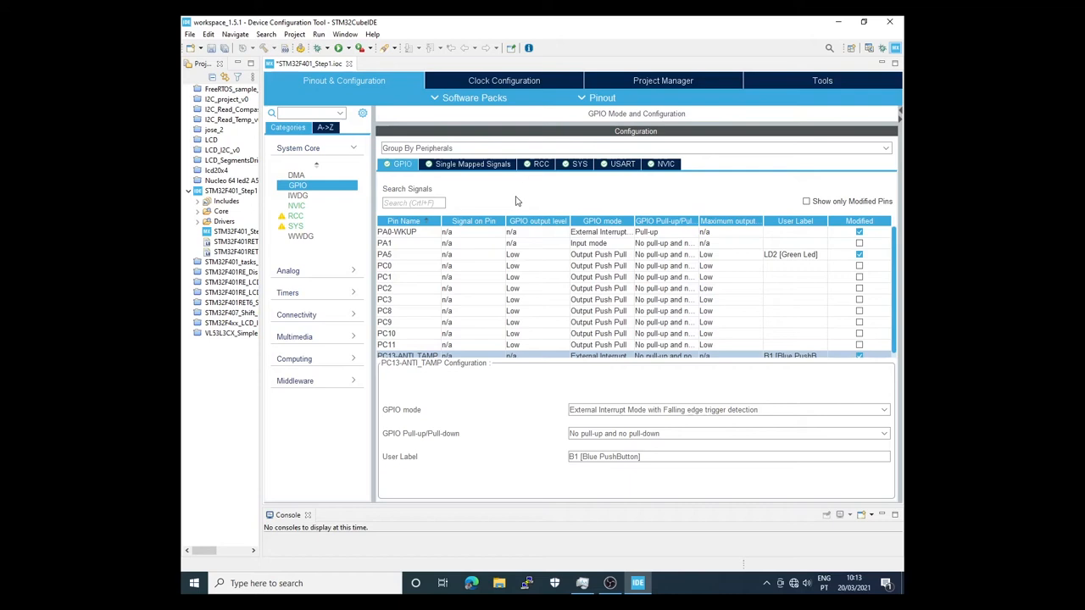
- View Clock Configuration, expand the Step1 project, and answer the code generation prompt
left_click(504, 81)
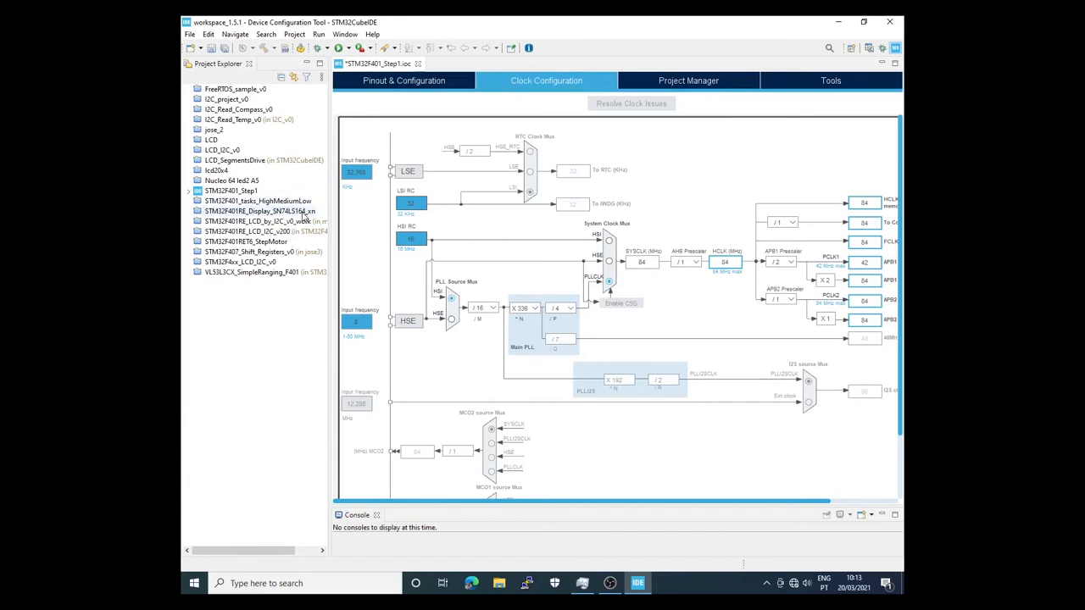
left_click(197, 191)
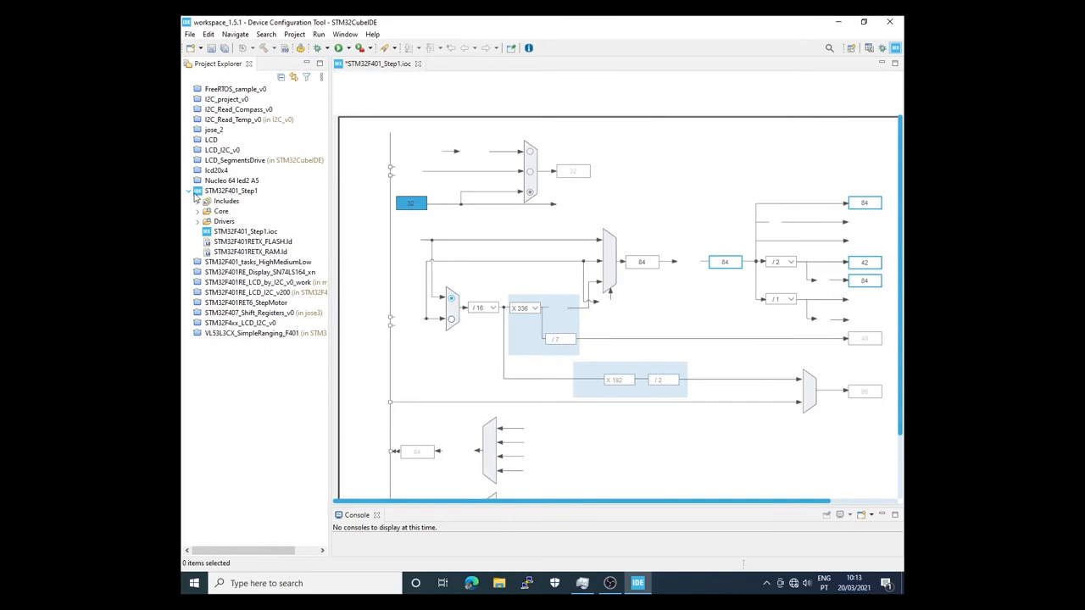
right_click(230, 190)
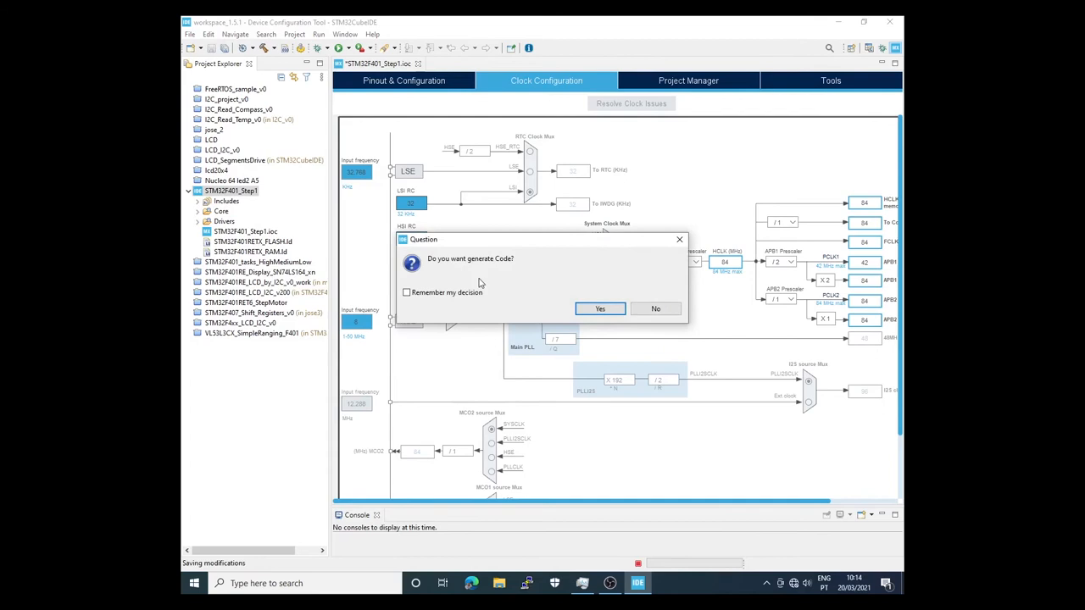
left_click(600, 308)
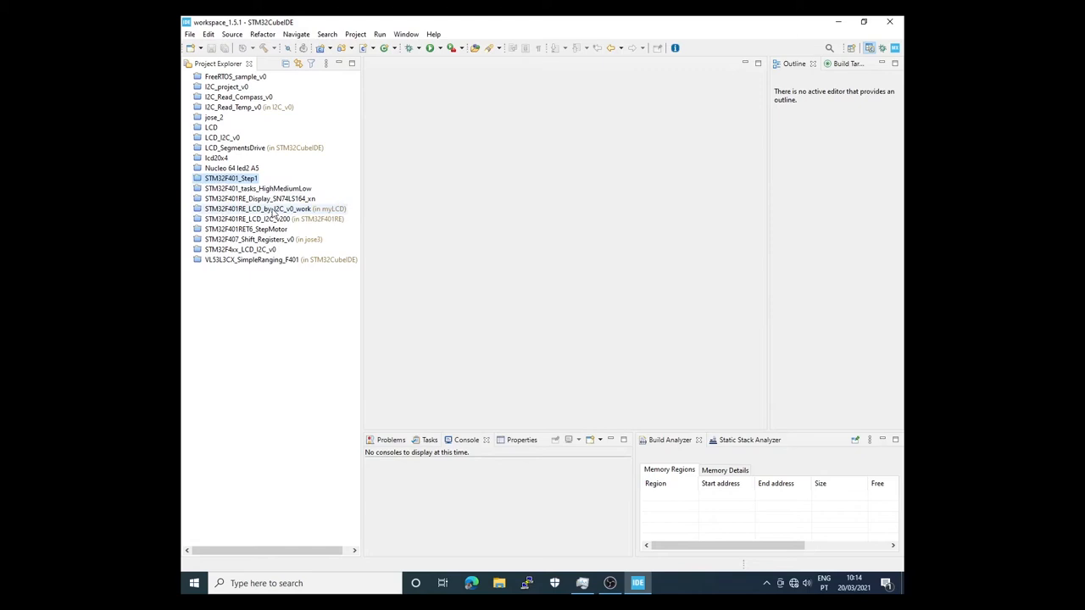
- Expand STM32F401RET6_StepMotor and open its main.c
left_click(190, 229)
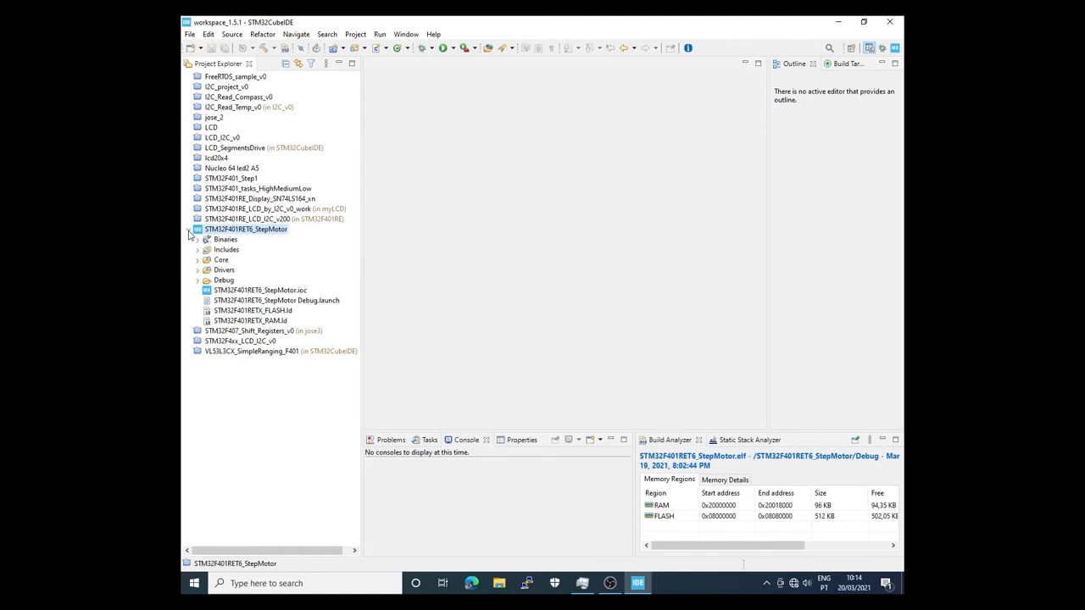
left_click(198, 260)
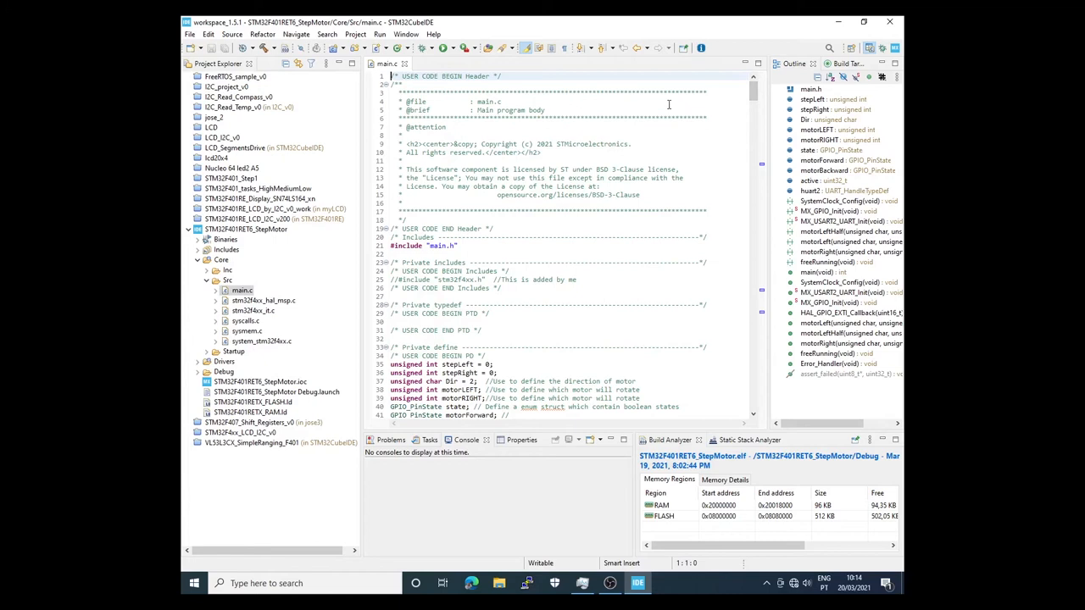
mouse_move(551, 151)
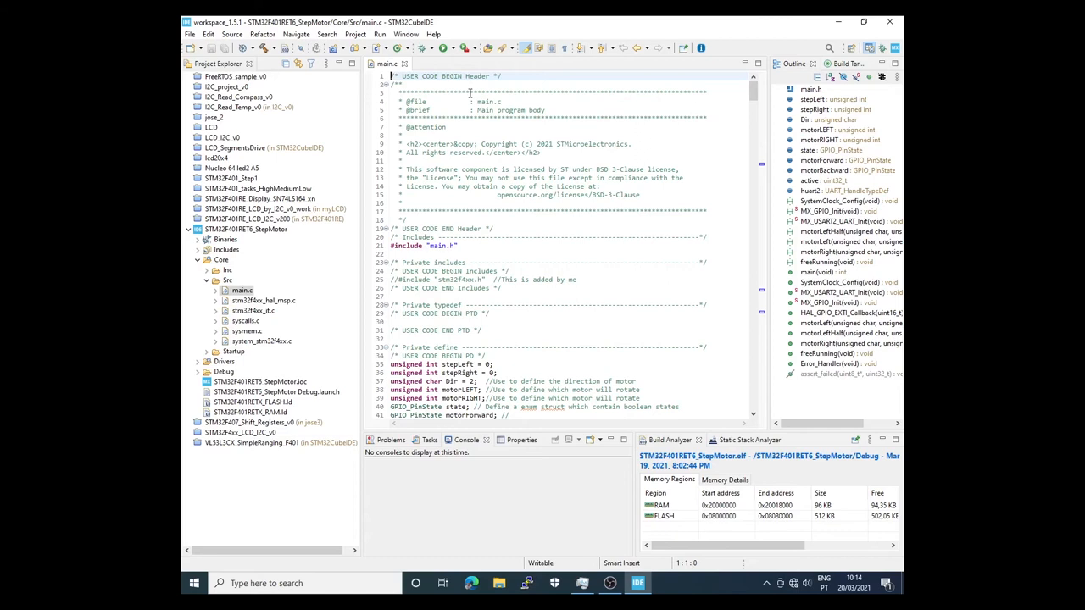
scroll("down", 3)
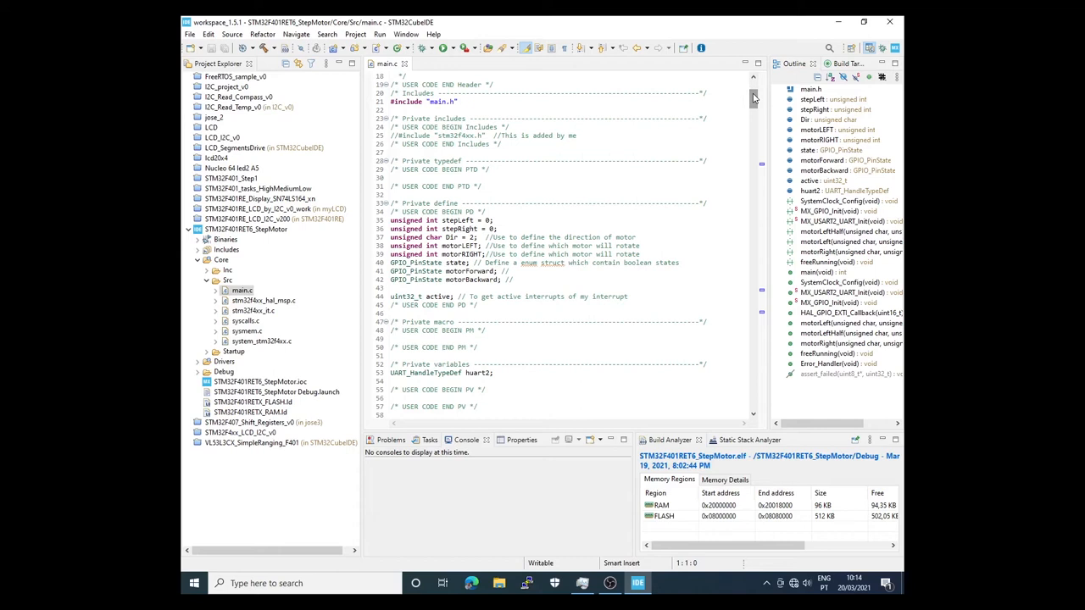
left_click_drag(390, 220, 643, 246)
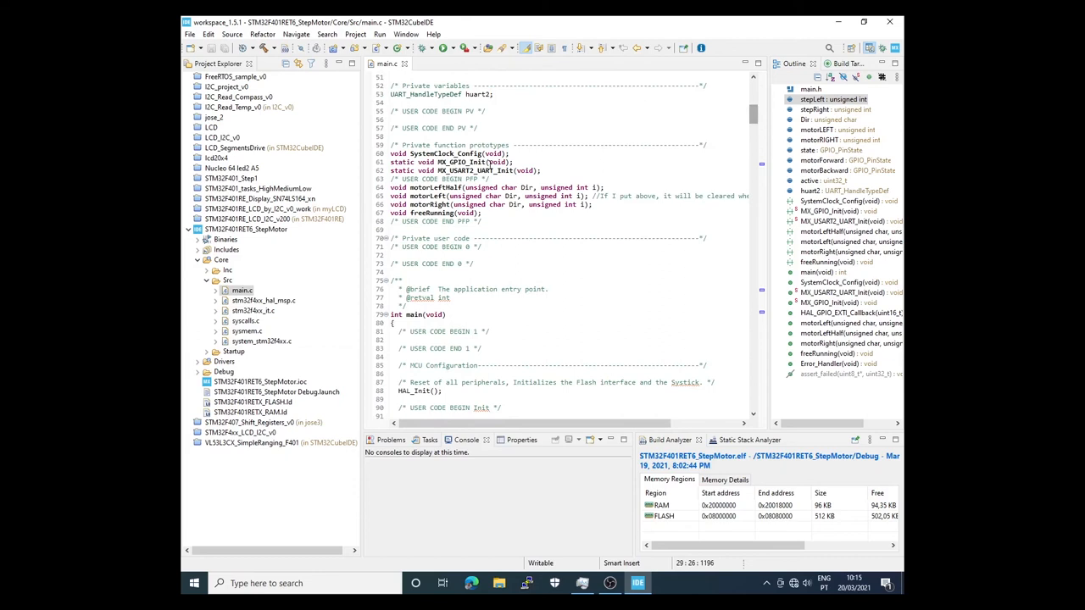
left_click_drag(390, 154, 483, 213)
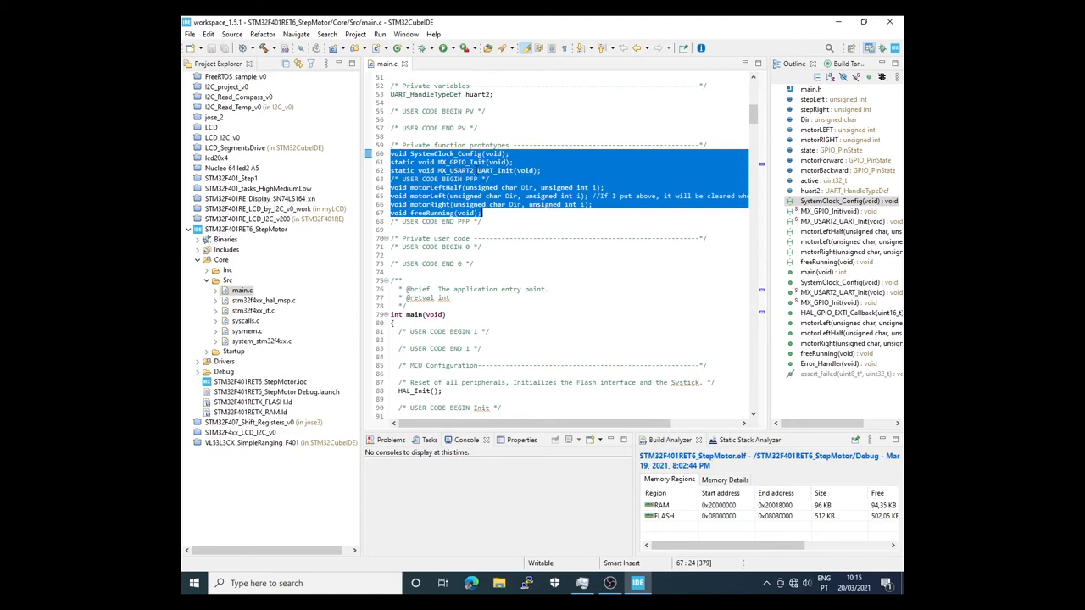
scroll("down", 3)
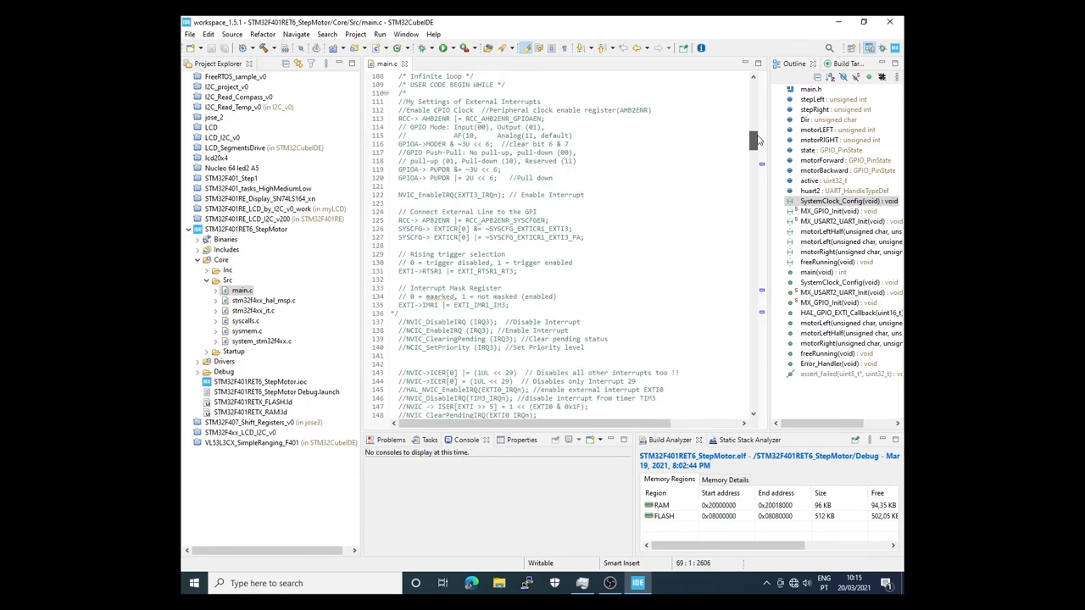
scroll("down", 3)
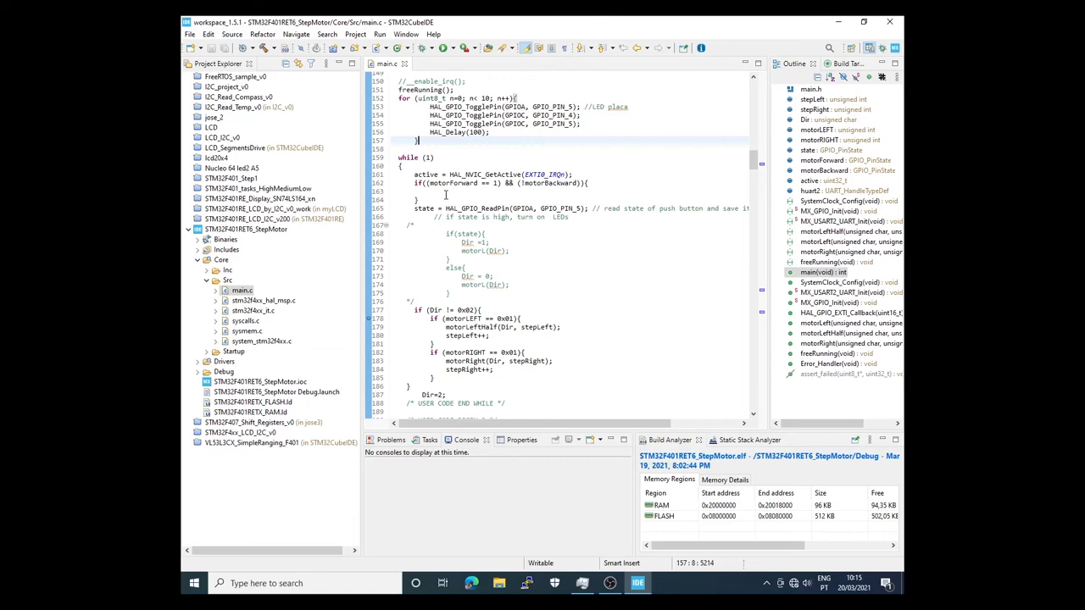
mouse_move(417, 175)
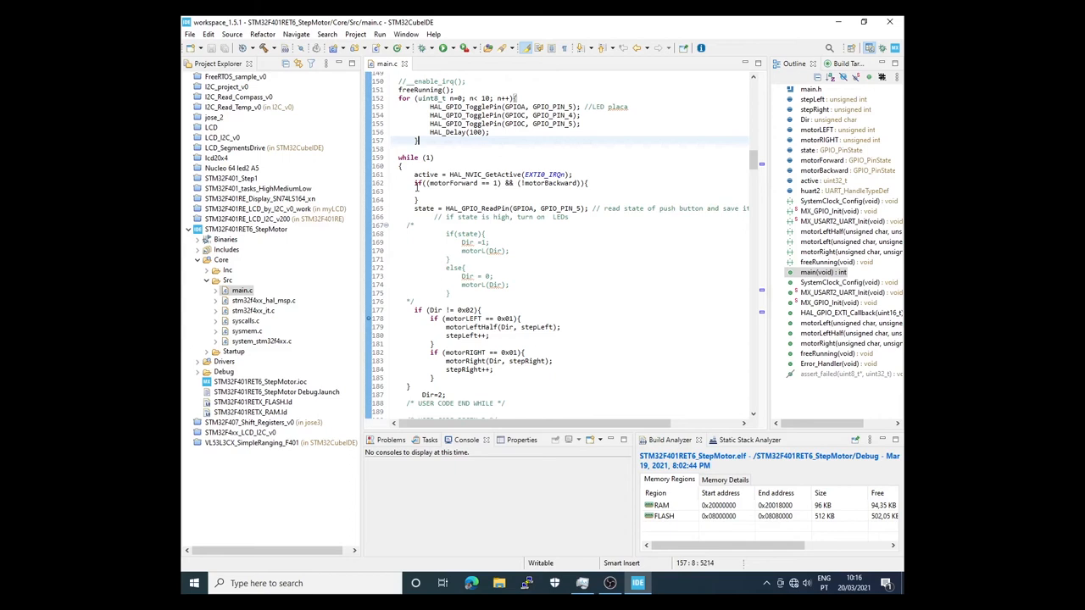
scroll("down", 3)
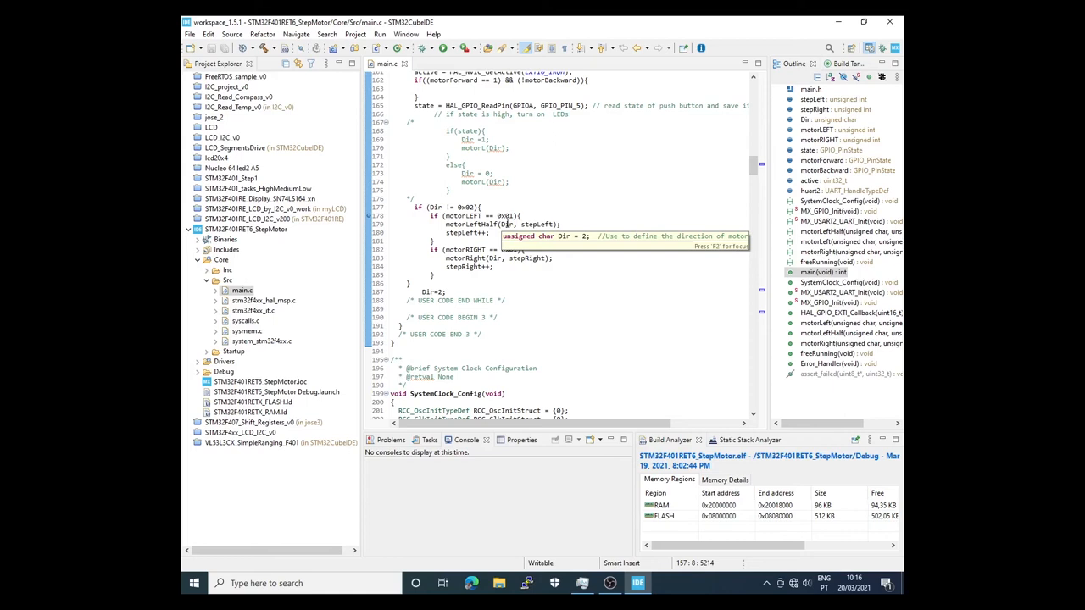
scroll("down", 3)
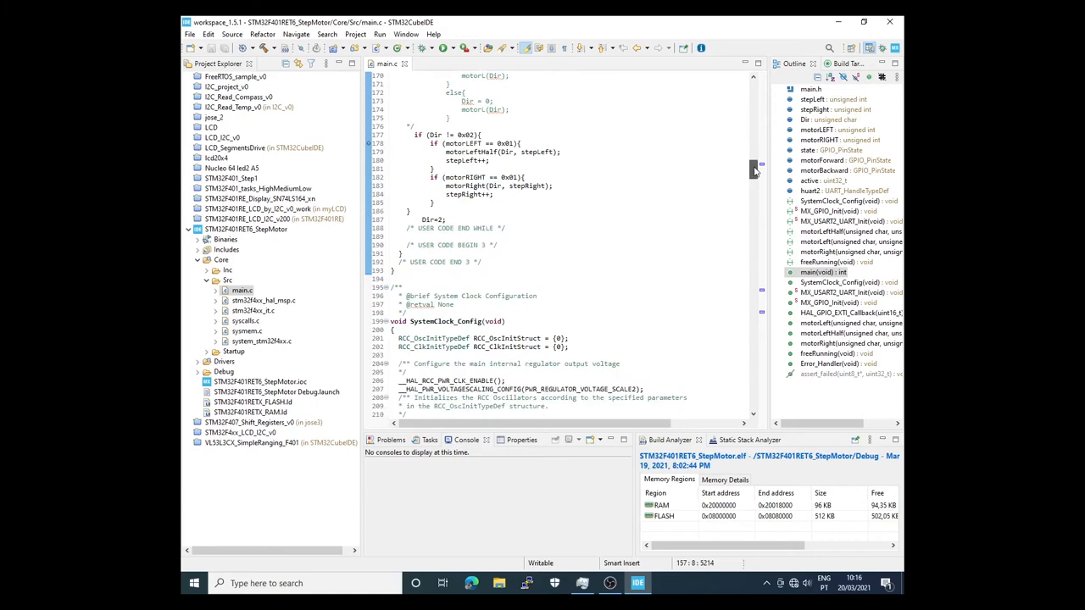
scroll("down", 3)
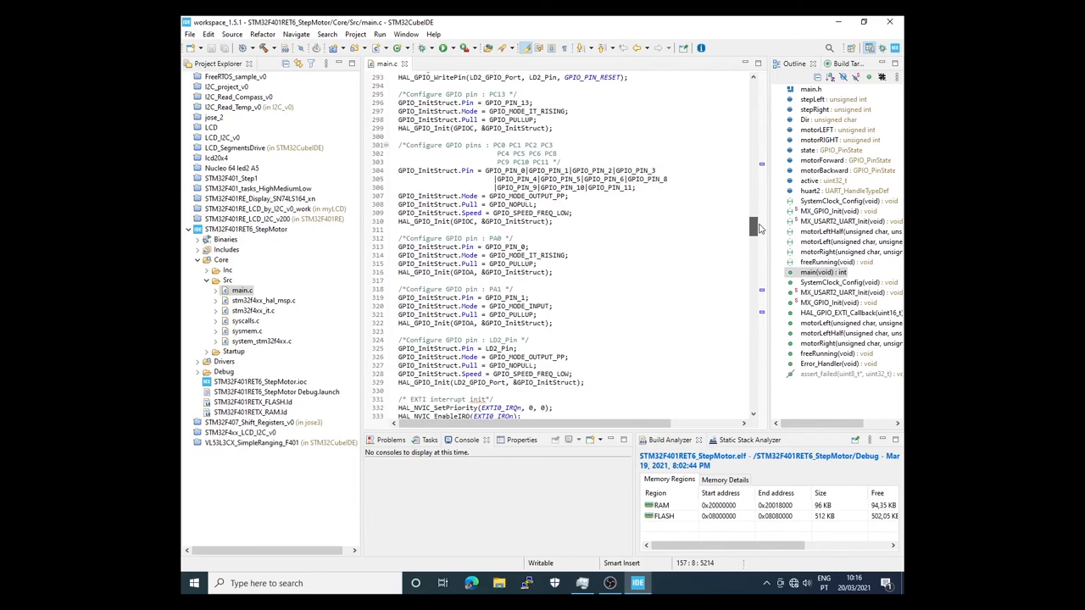
scroll("up", 3)
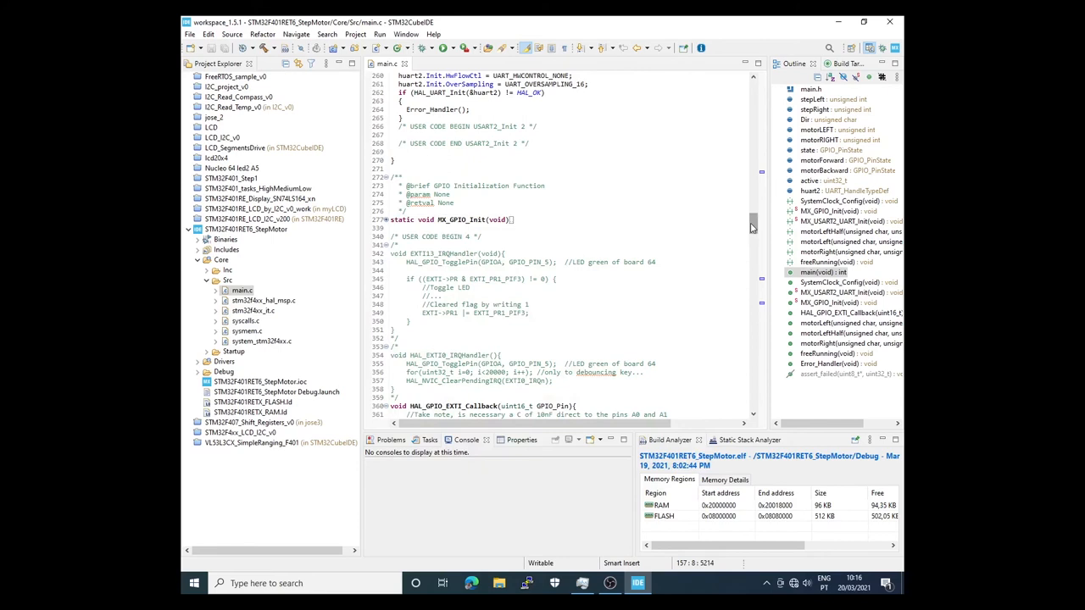
- Scroll main.c to HAL_GPIO_EXTI_Callback to read its debounce loop and motorLEFT/motorRIGHT flag swap
scroll("down", 3)
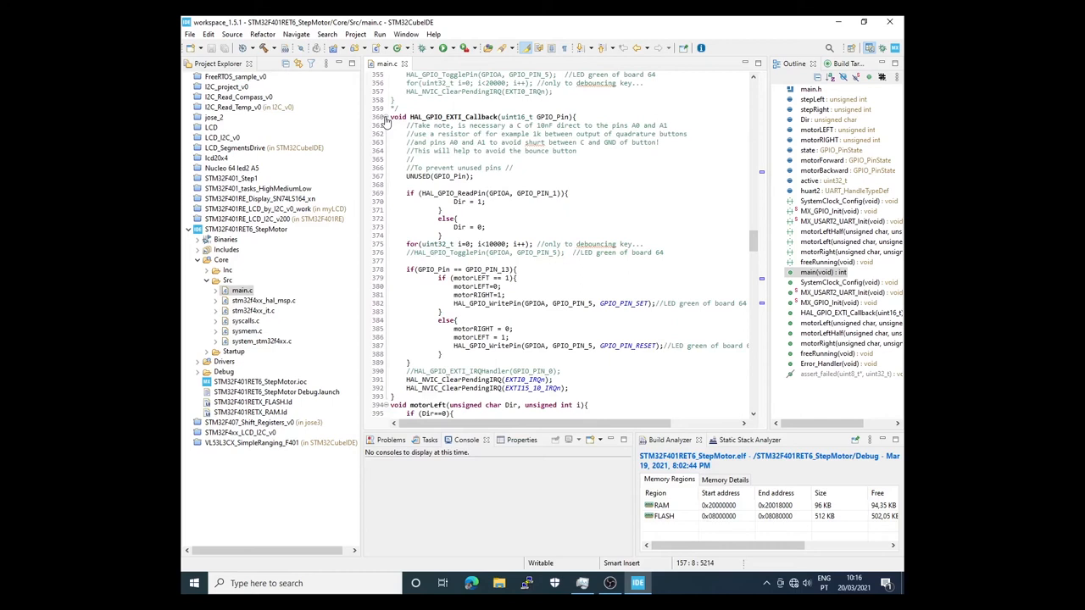
scroll("down", 3)
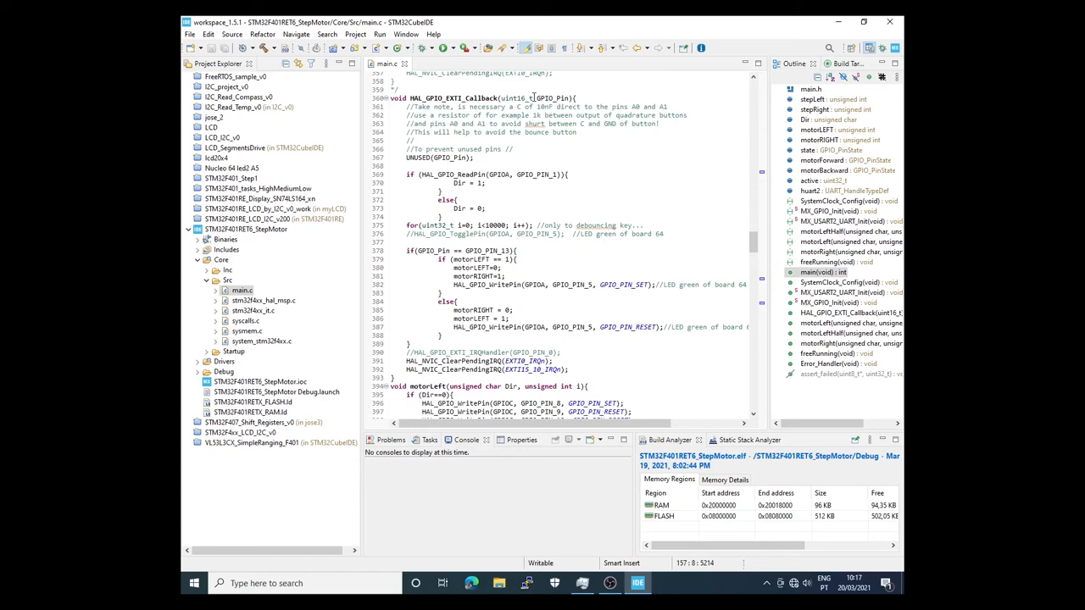
mouse_move(473, 174)
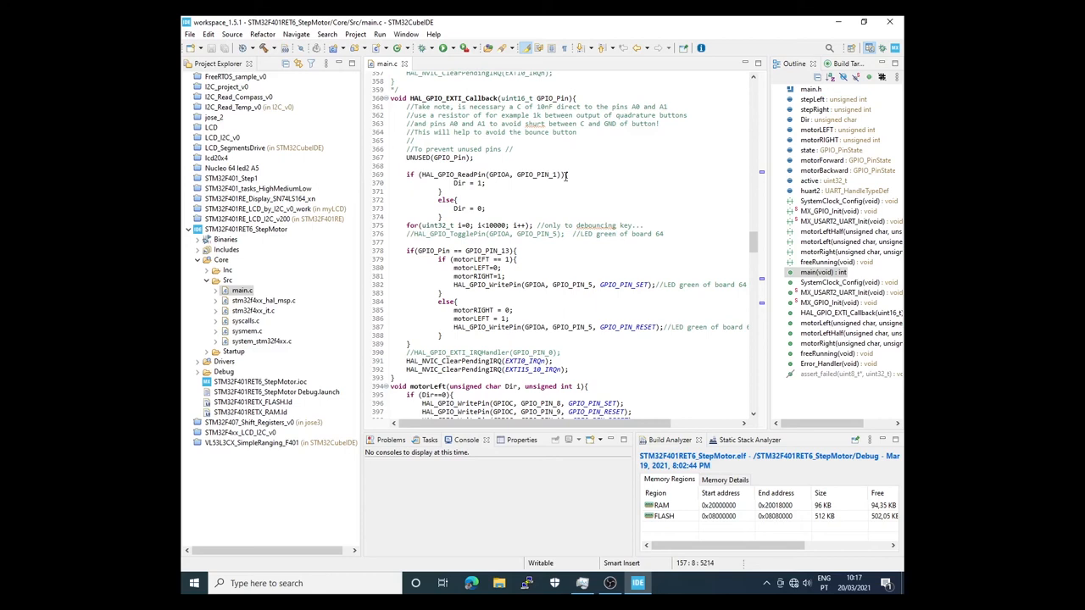
mouse_move(563, 191)
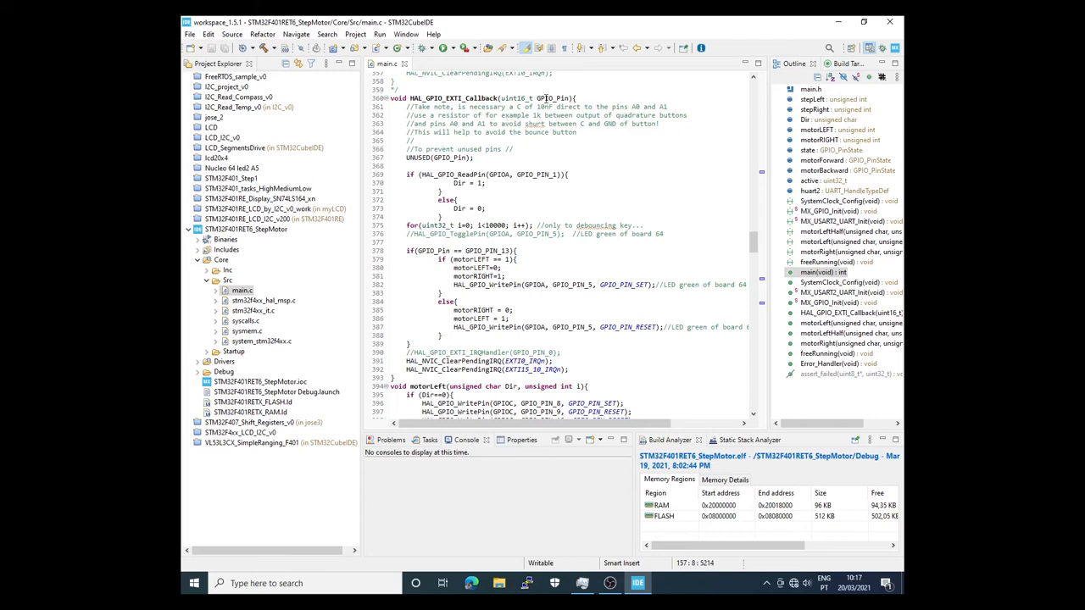
mouse_move(422, 217)
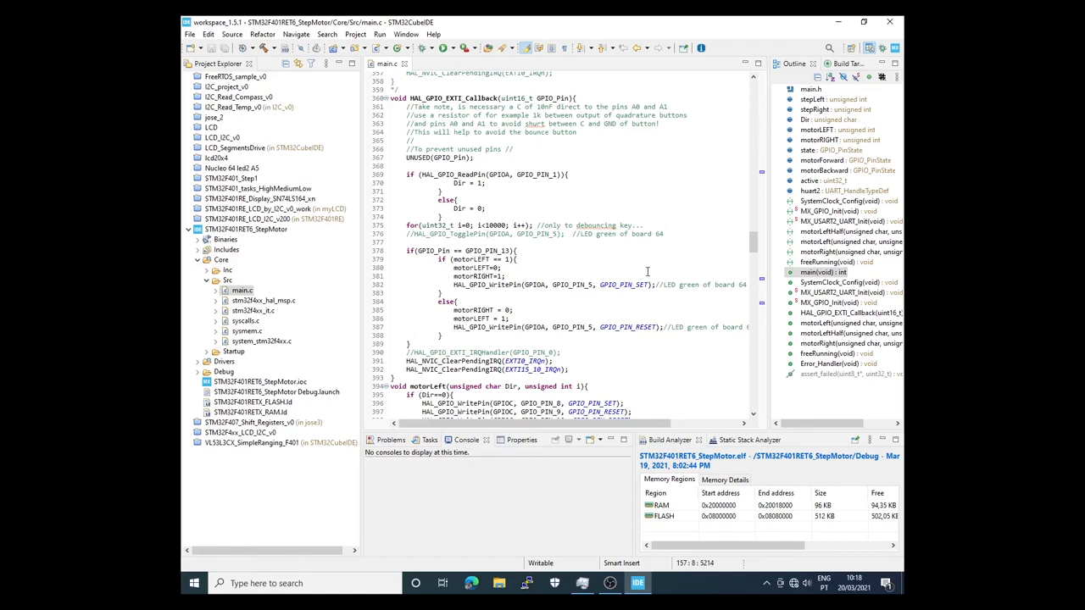
mouse_move(752, 243)
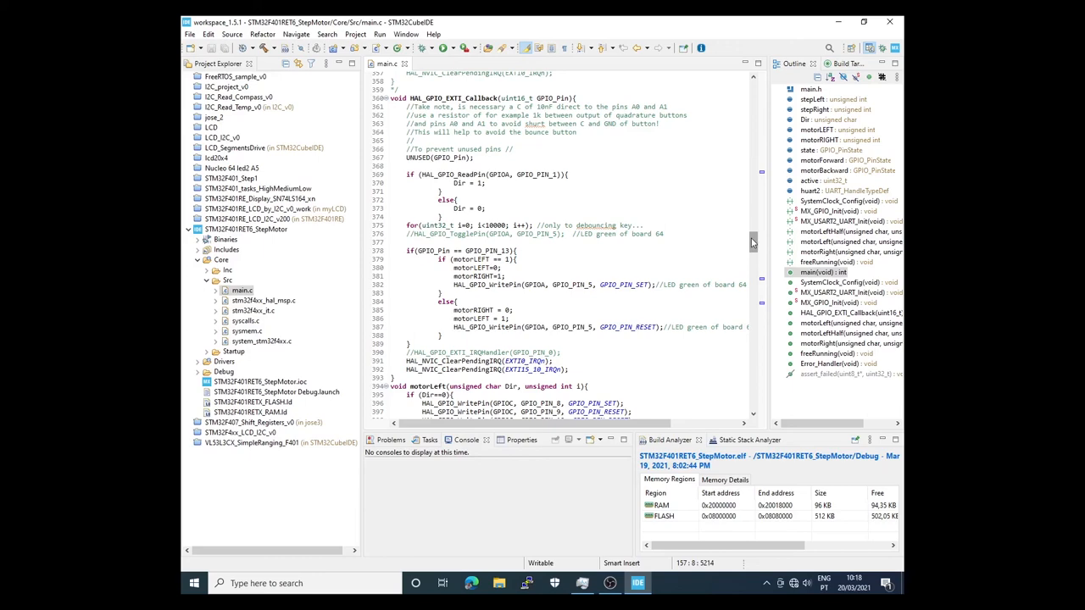
- Scroll past motorLeft's full-step pin sequence until motorLeftHalf's switch cases appear
scroll("down", 3)
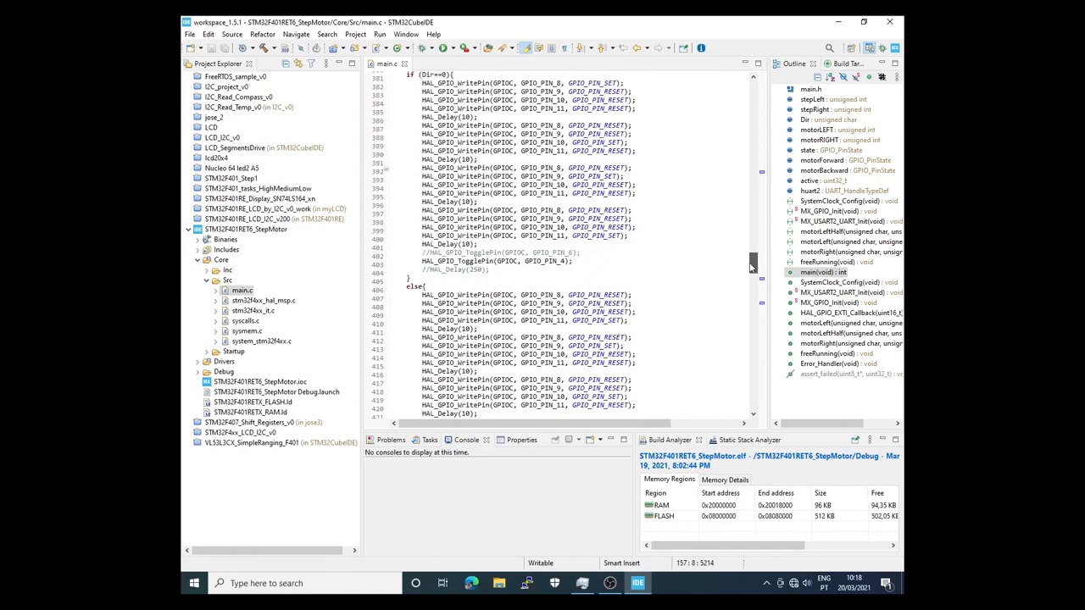
scroll("up", 3)
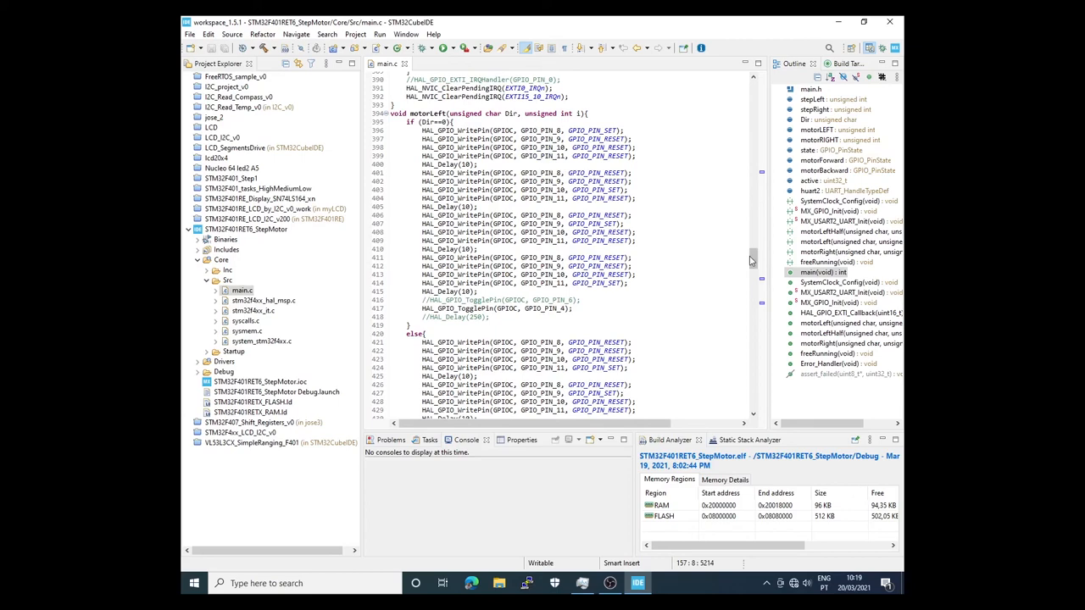
scroll("down", 3)
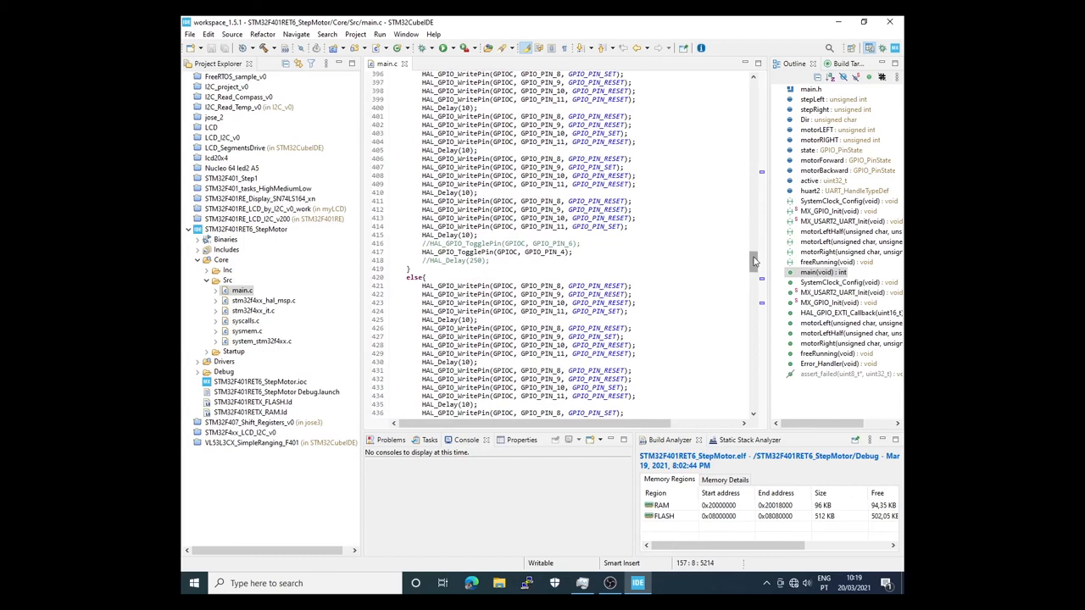
scroll("down", 3)
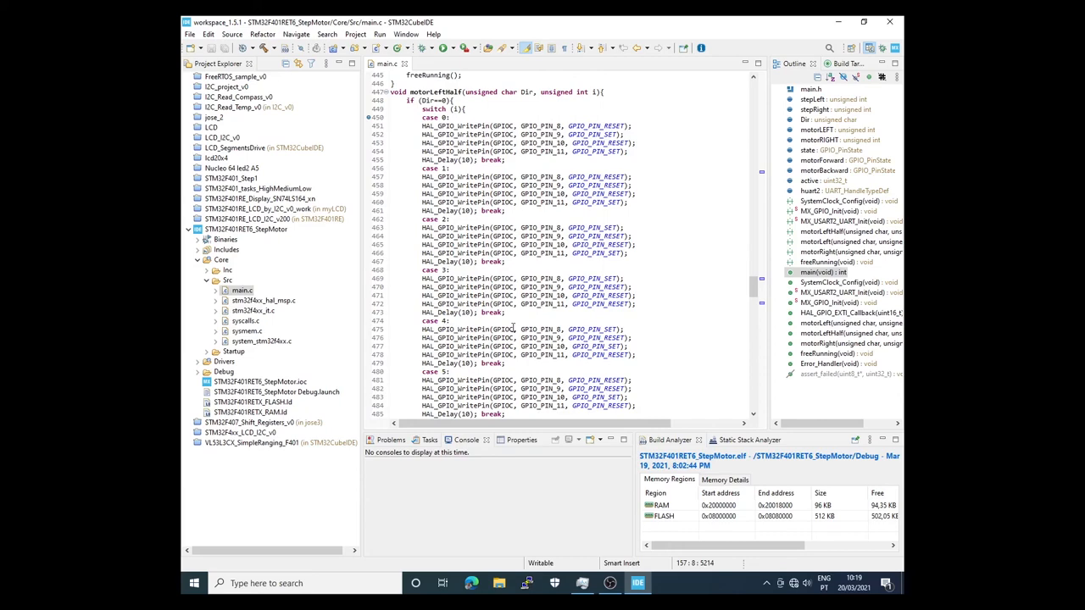
- Read motorLeftHalf's half-step cases, then continue to the GPIOC pin 0–3 full-step routine
scroll("down", 3)
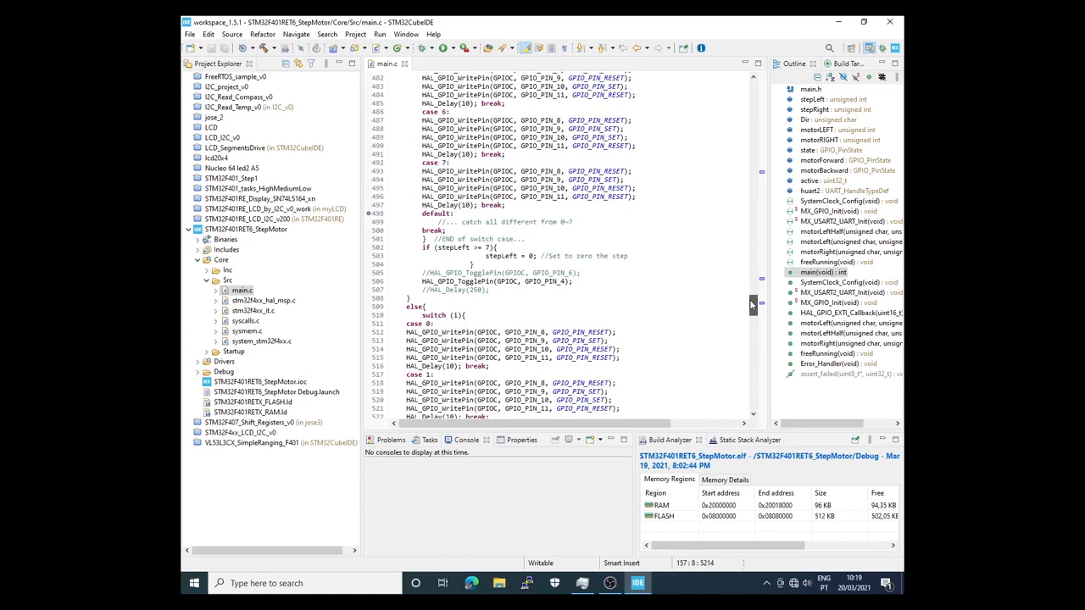
scroll("down", 3)
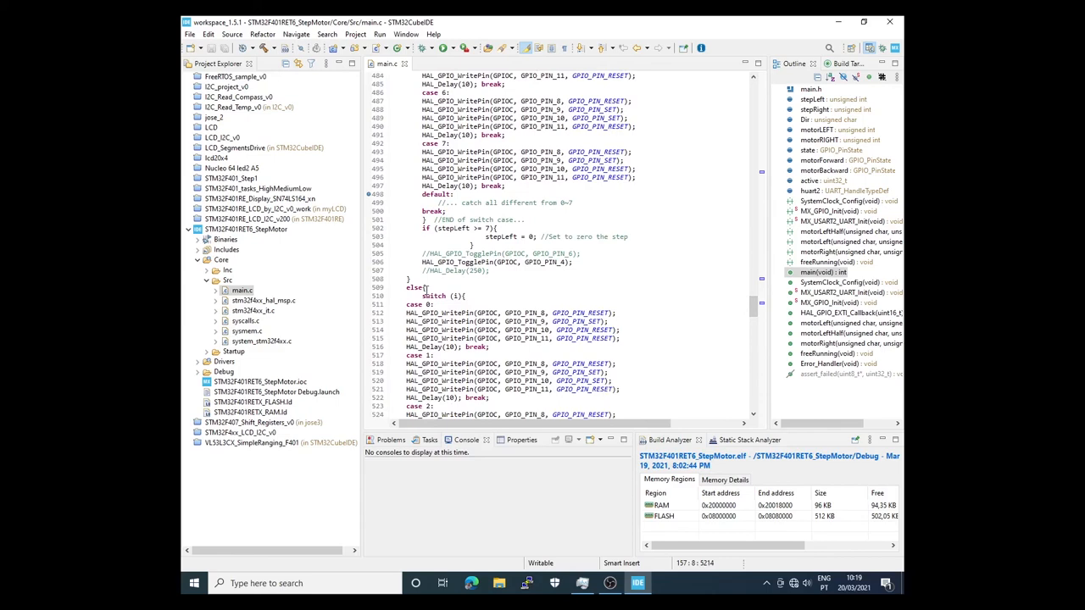
scroll("up", 3)
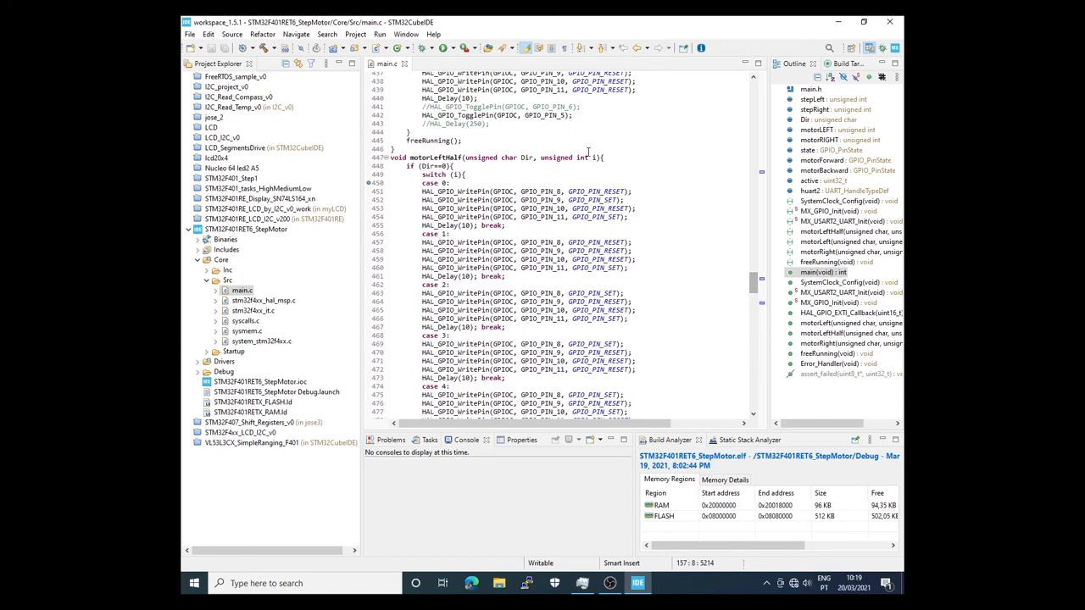
mouse_move(527, 158)
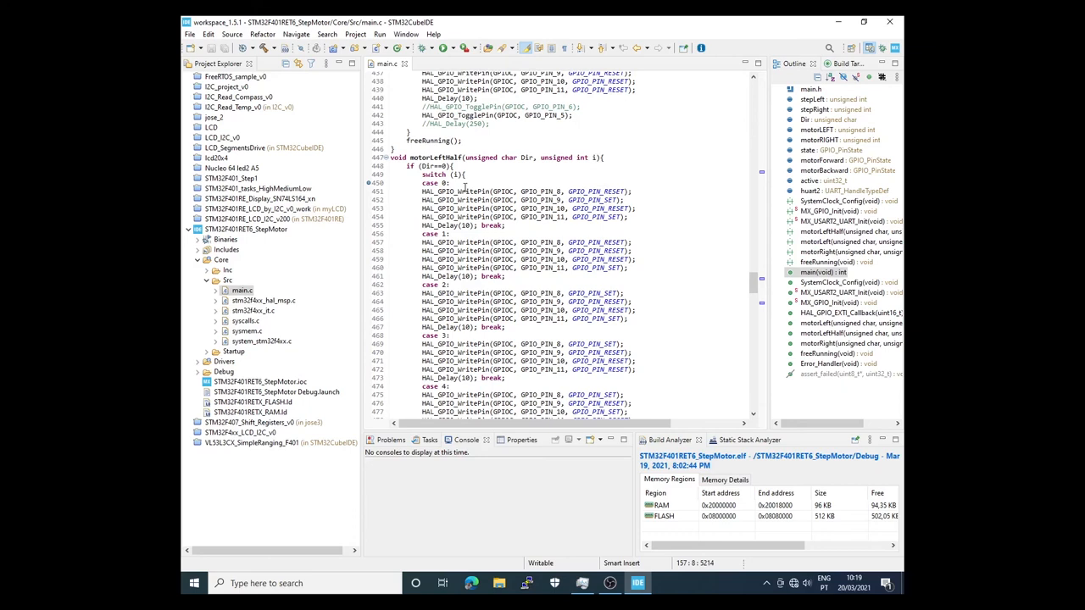
scroll("down", 3)
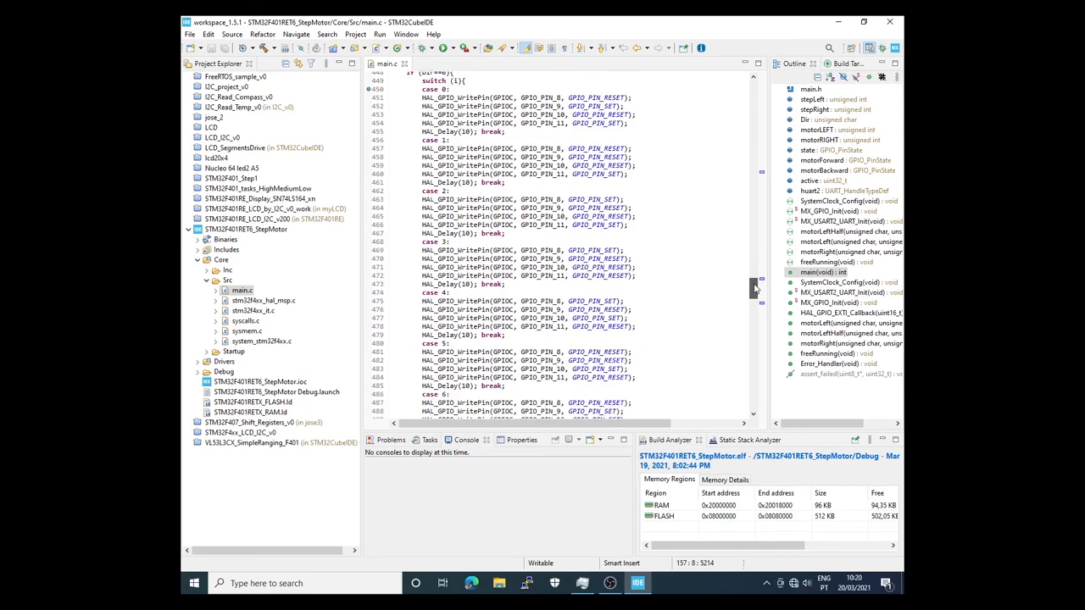
scroll("up", 3)
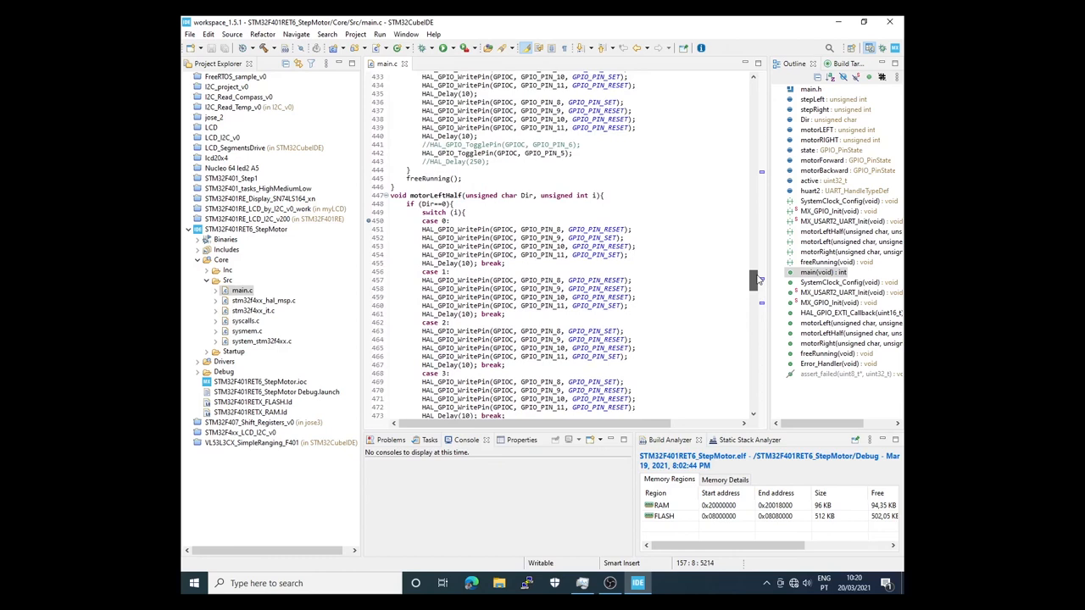
scroll("up", 3)
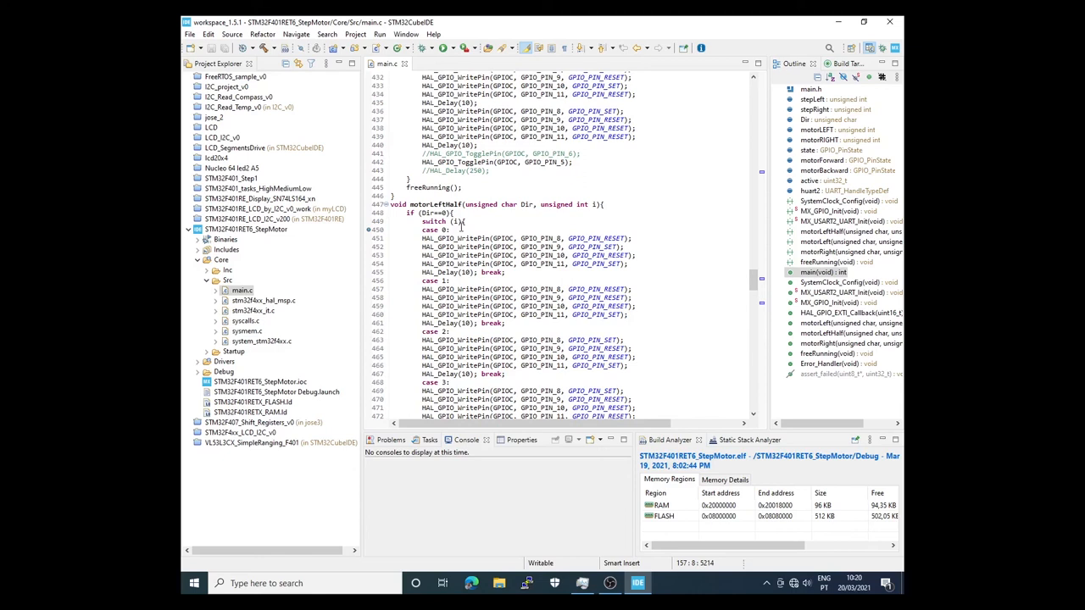
mouse_move(547, 247)
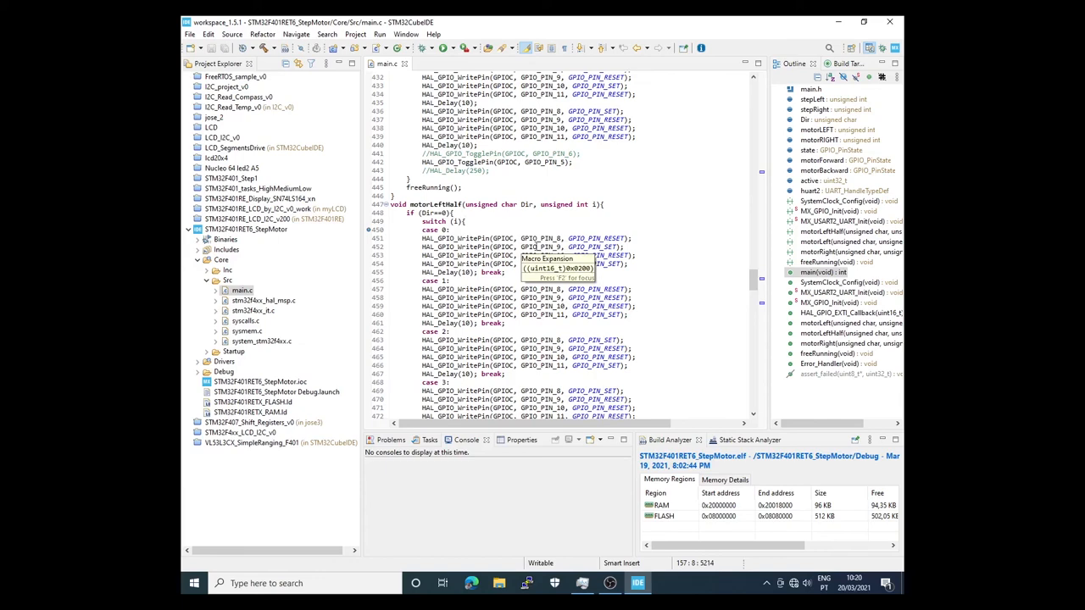
scroll("down", 3)
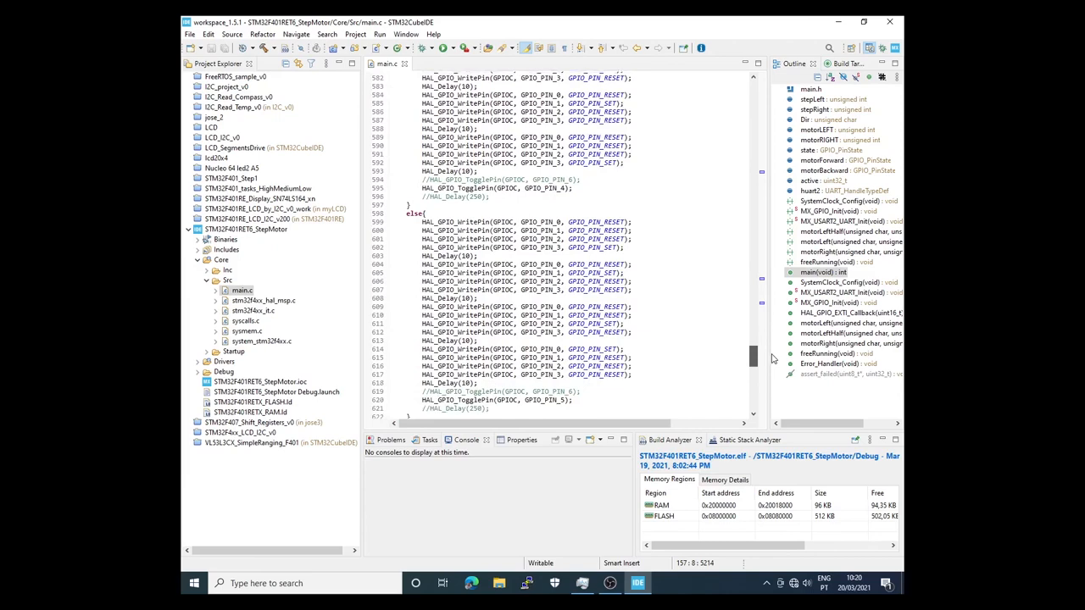
- Read freeRunning() to its end, then scroll back toward MX_GPIO_Init and the EXTI settings
scroll("down", 3)
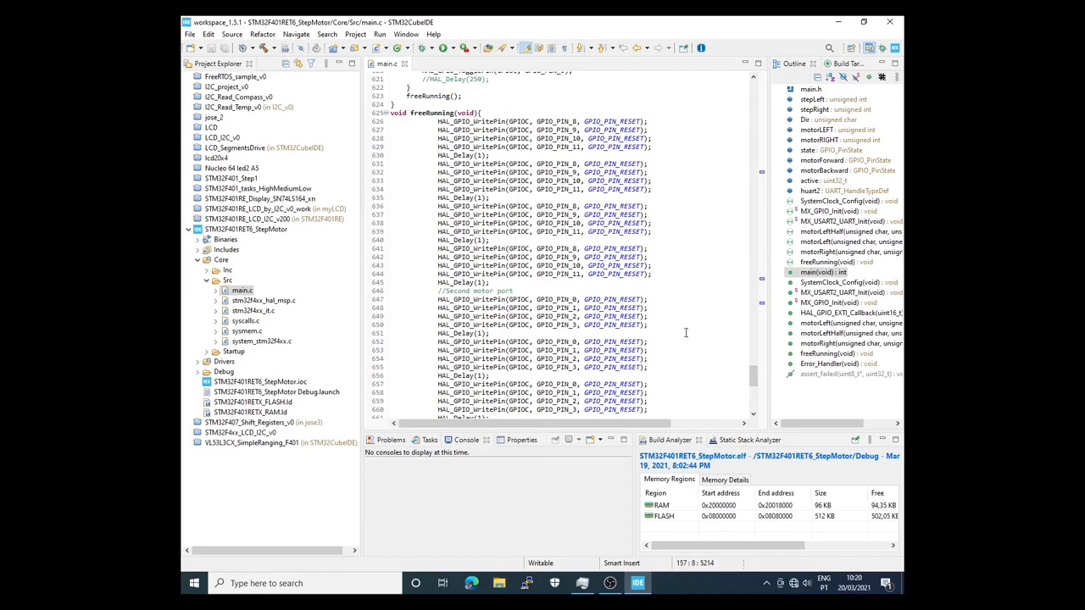
scroll("up", 3)
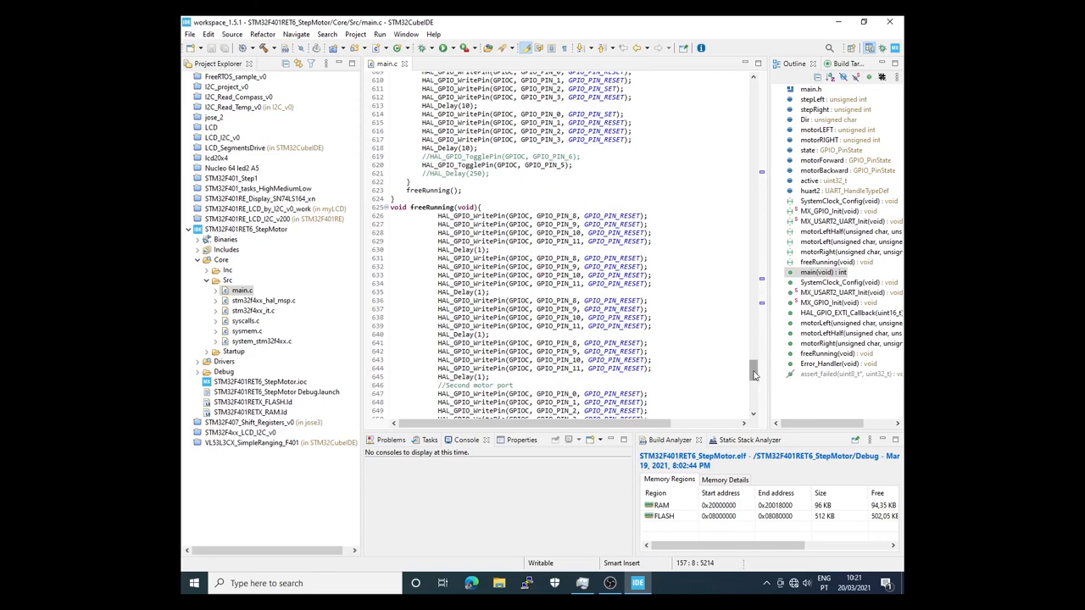
scroll("down", 3)
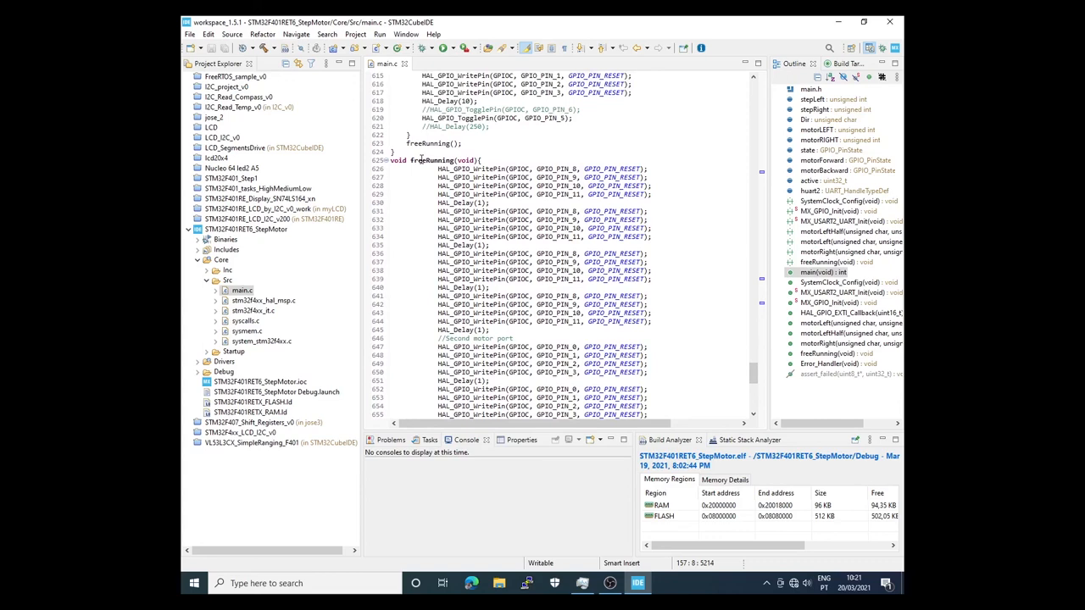
scroll("down", 3)
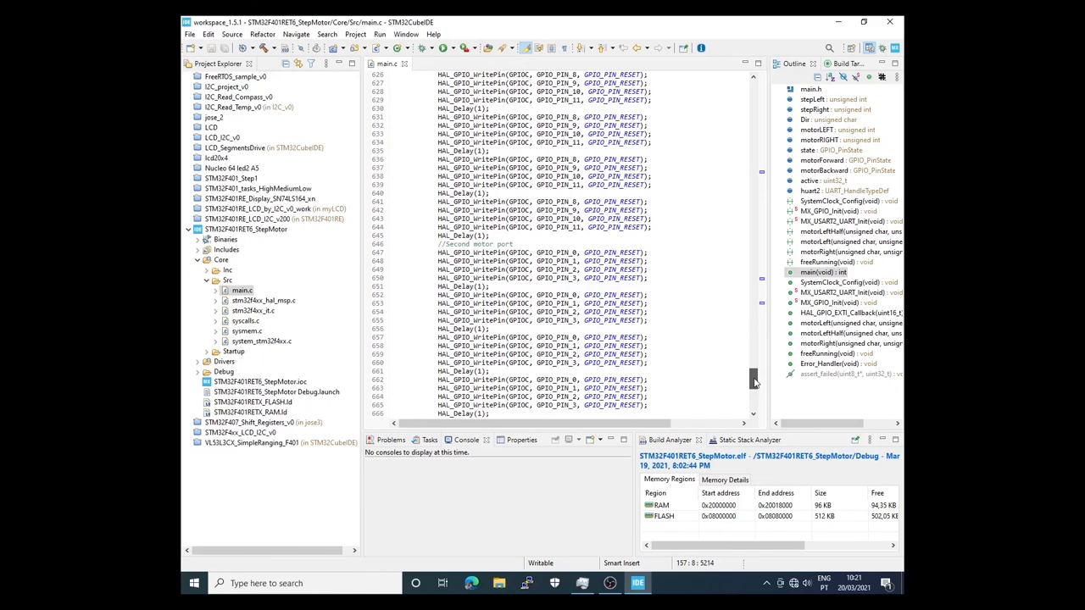
scroll("down", 3)
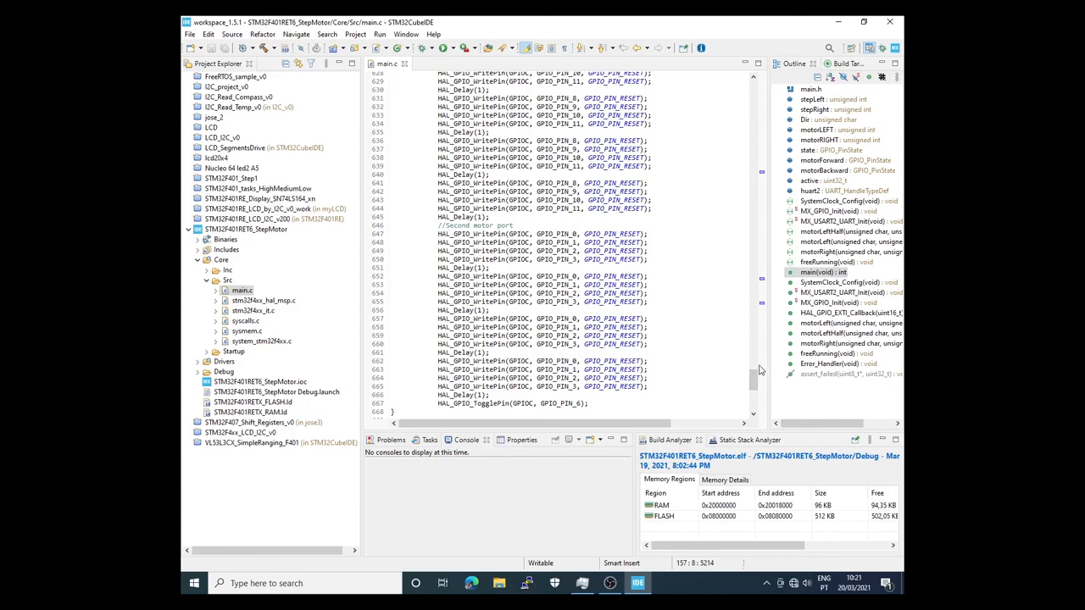
scroll("up", 3)
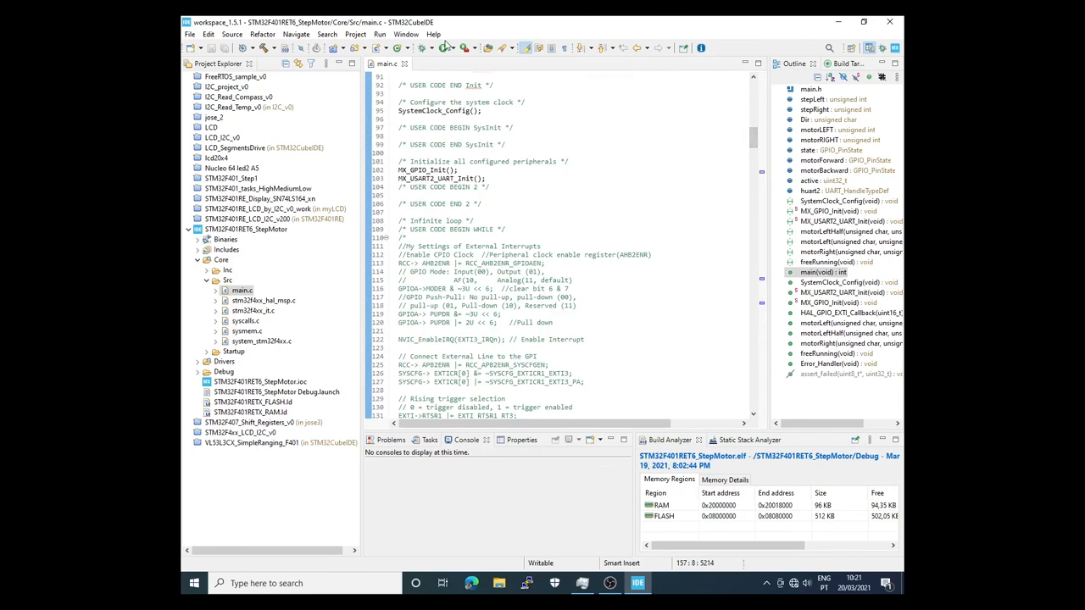